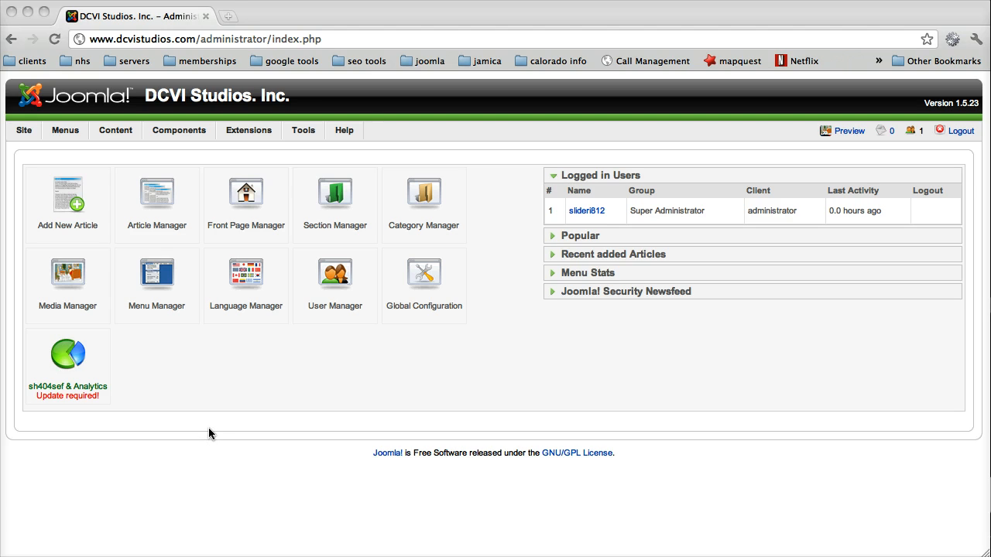
- Filter the Article Manager list by "my" so only My article is shown
left_click(217, 373)
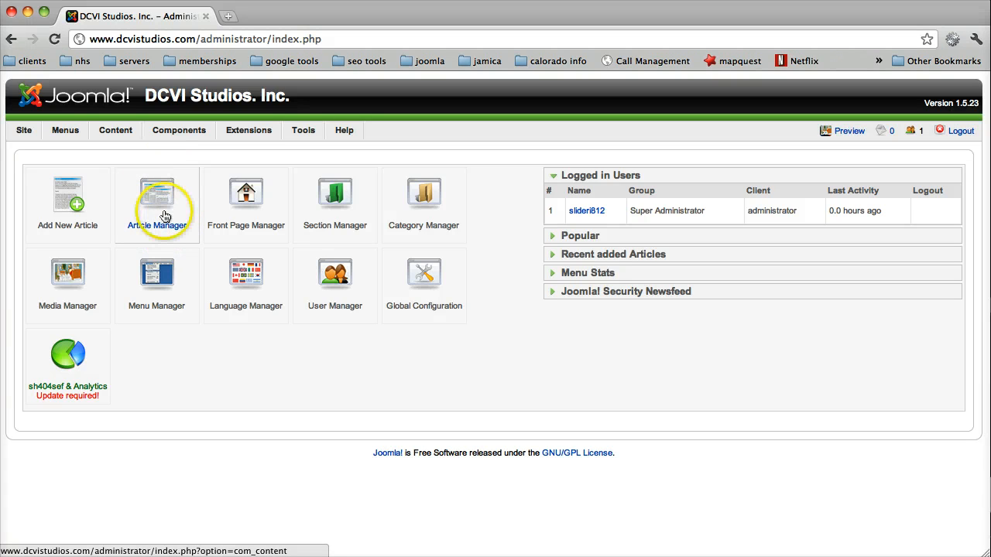
left_click(157, 198)
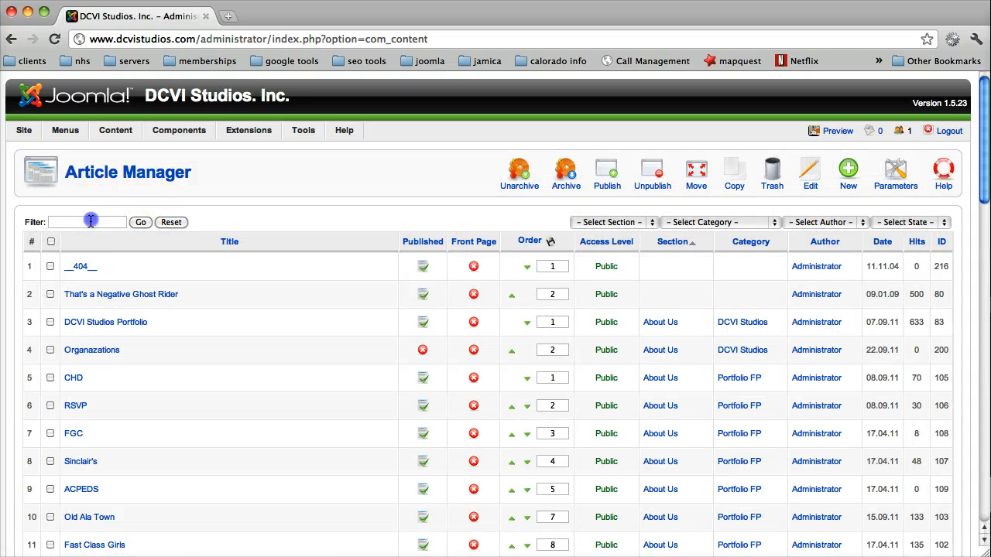
type("m")
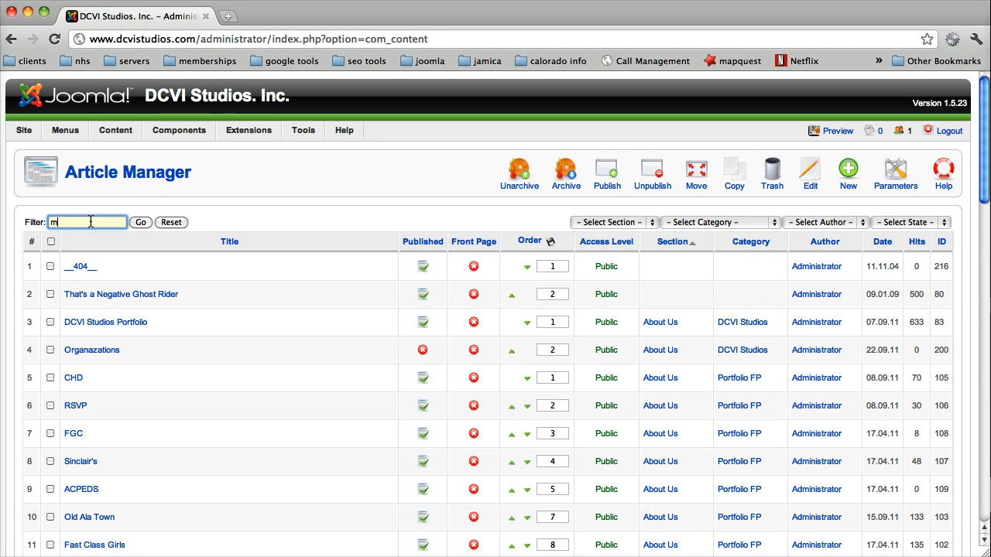
type("y")
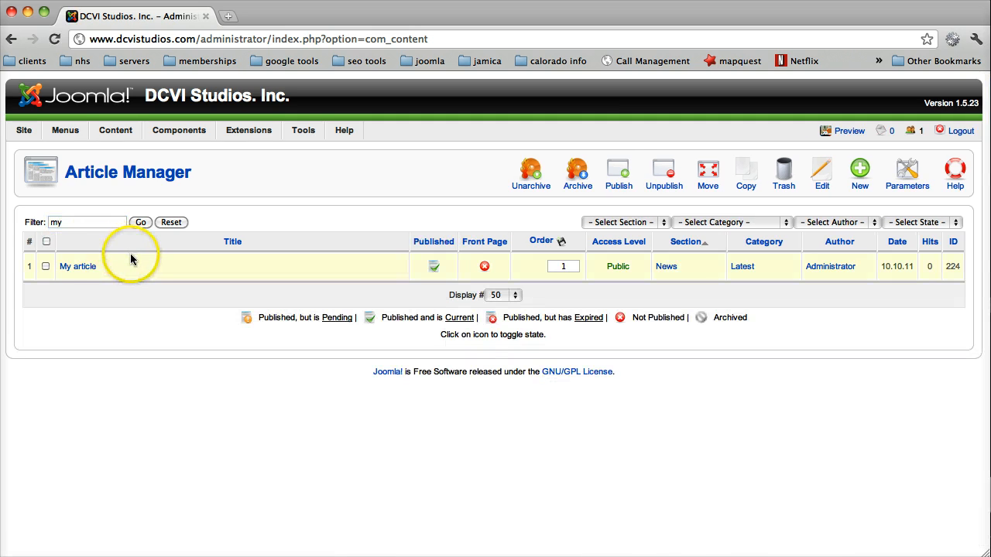
left_click(76, 266)
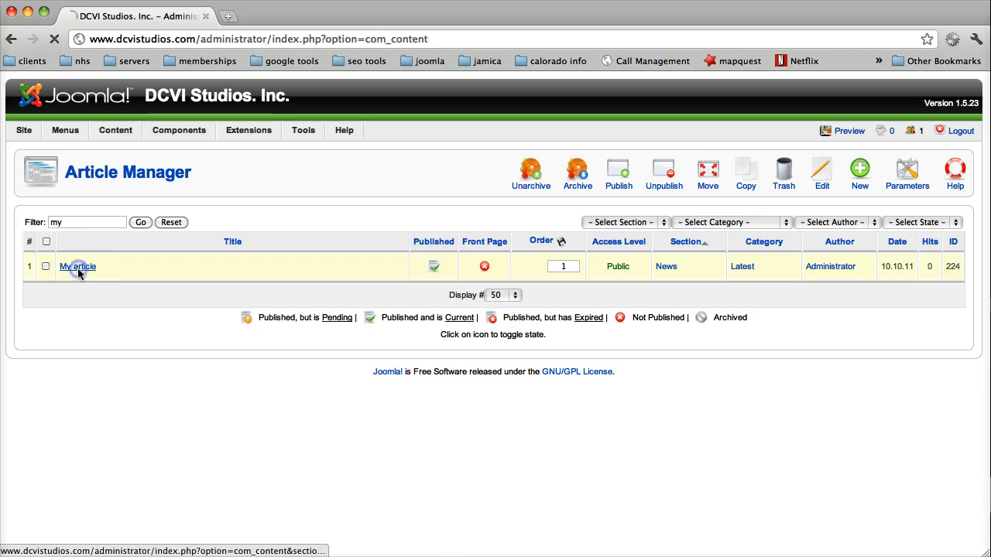
- Edit My article and add lines External Link, Internal (Article) and Nav Item at the end
left_click(78, 266)
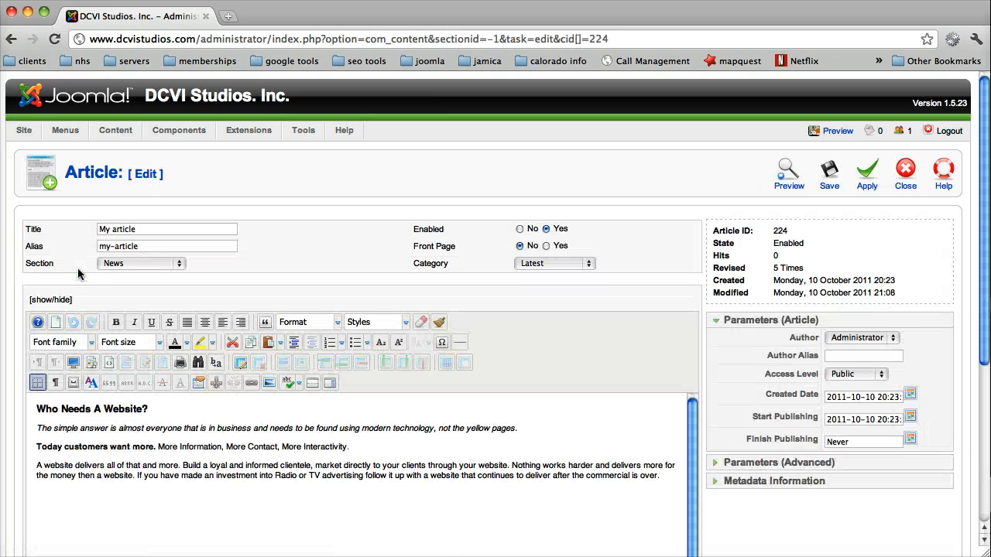
scroll("down", 3)
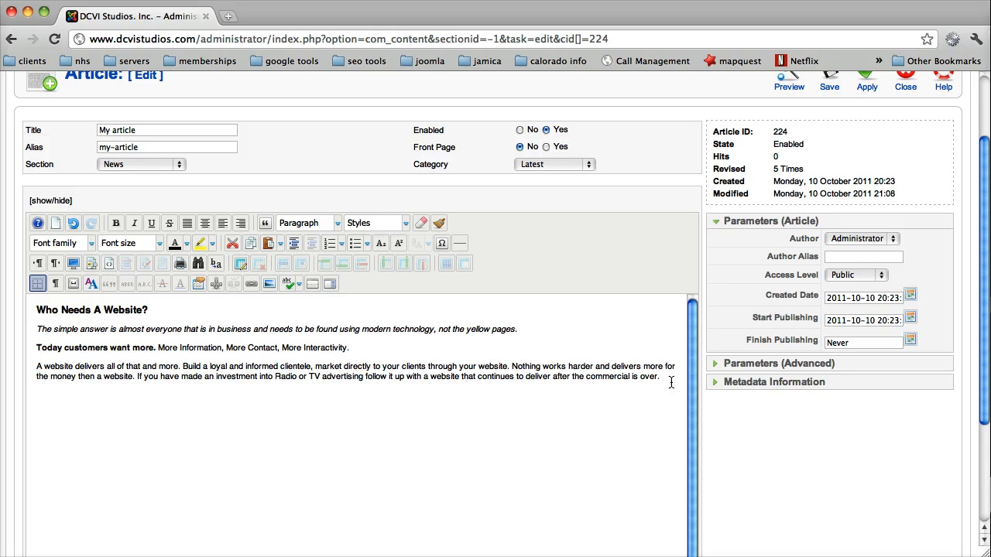
type("External Link")
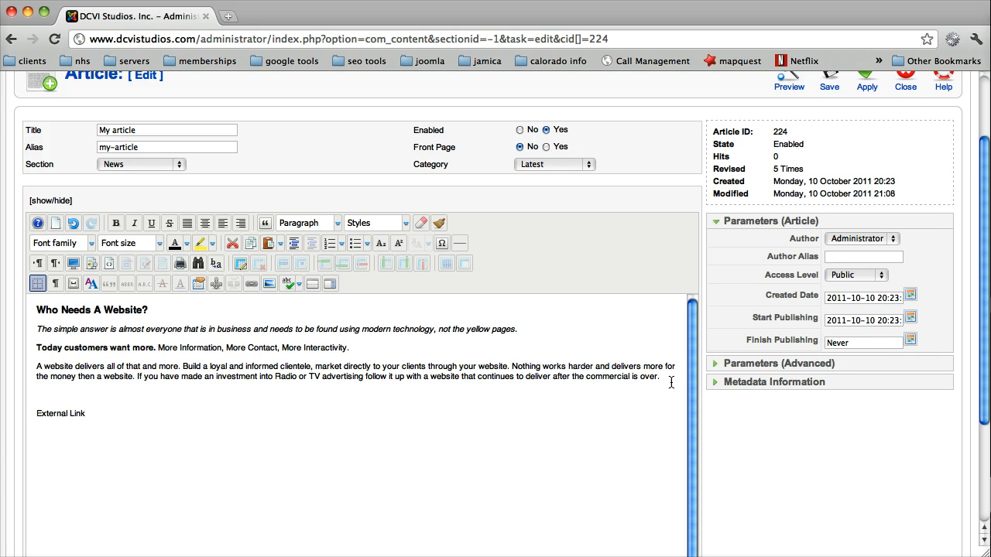
type("Internal (A")
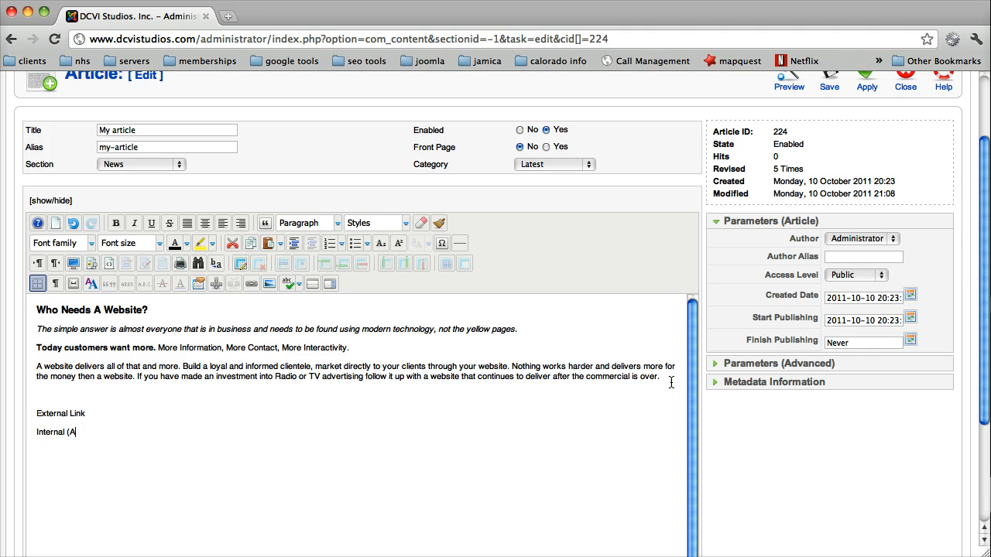
type("rticle)")
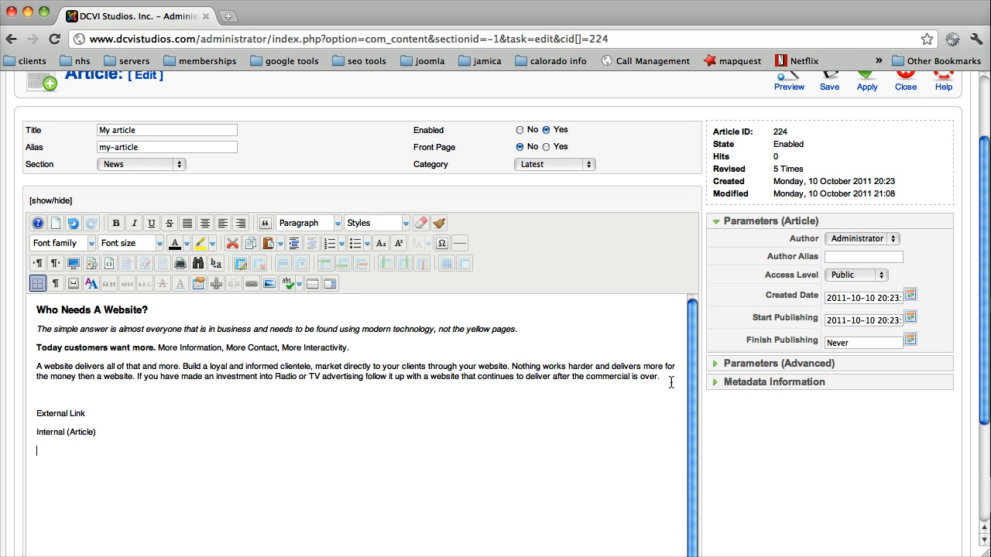
type("Nav Item")
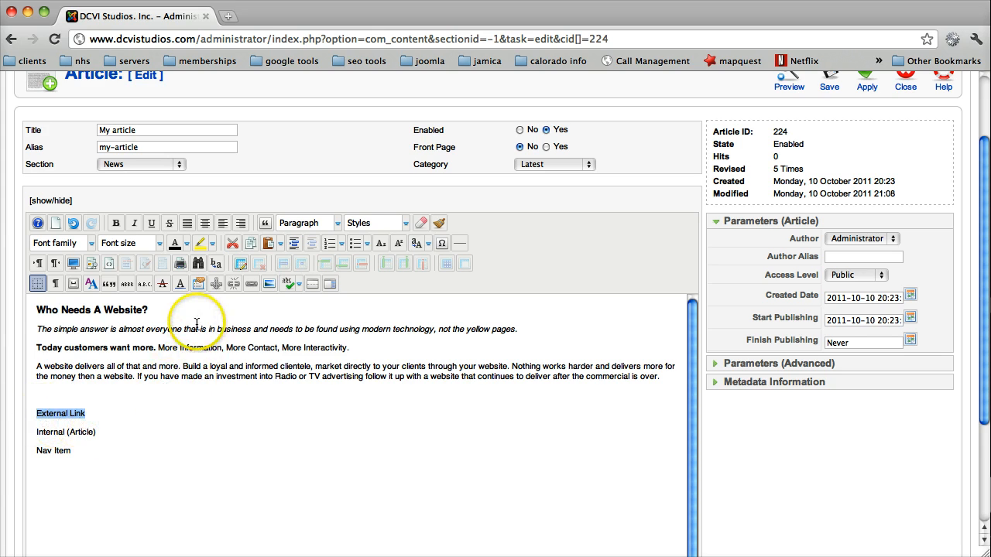
mouse_move(240, 300)
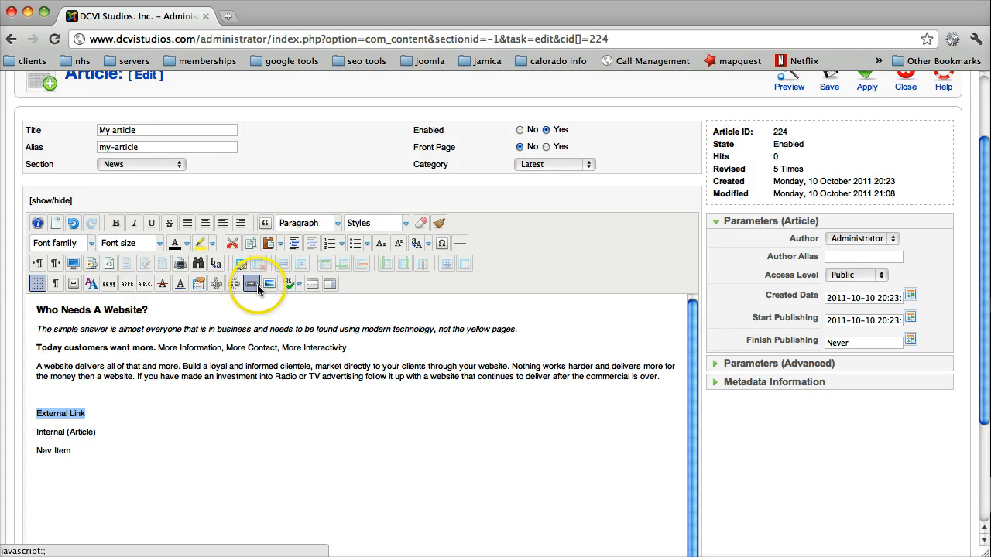
mouse_move(251, 285)
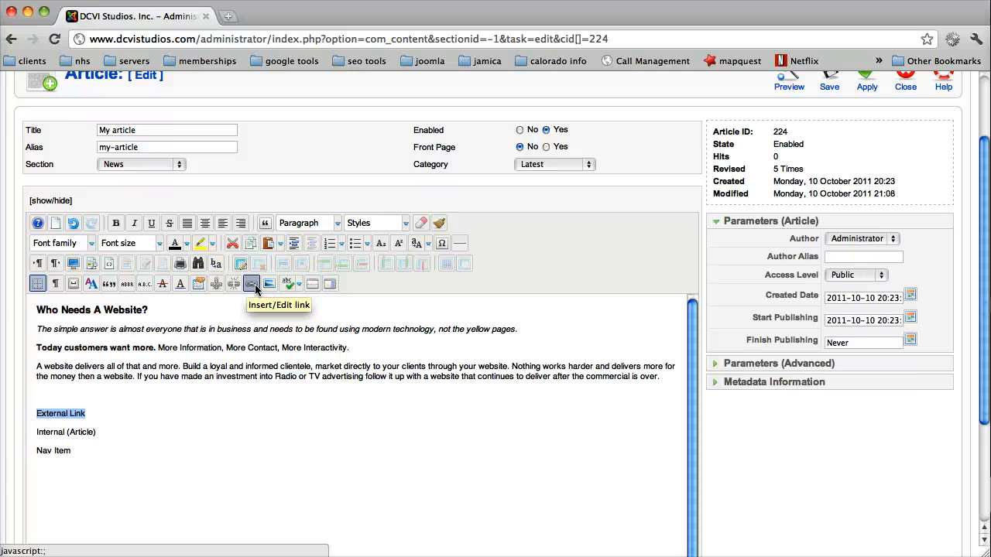
left_click(251, 283)
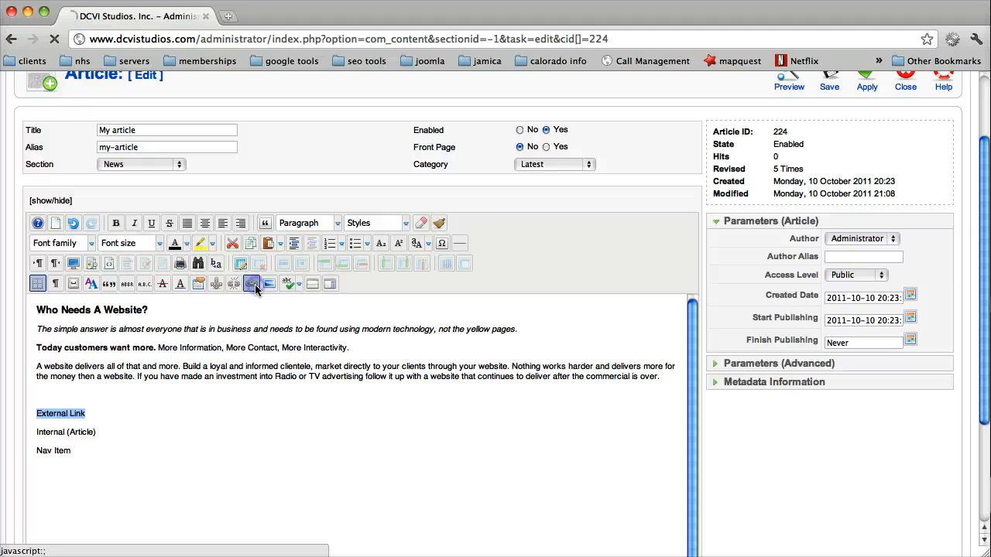
left_click(251, 284)
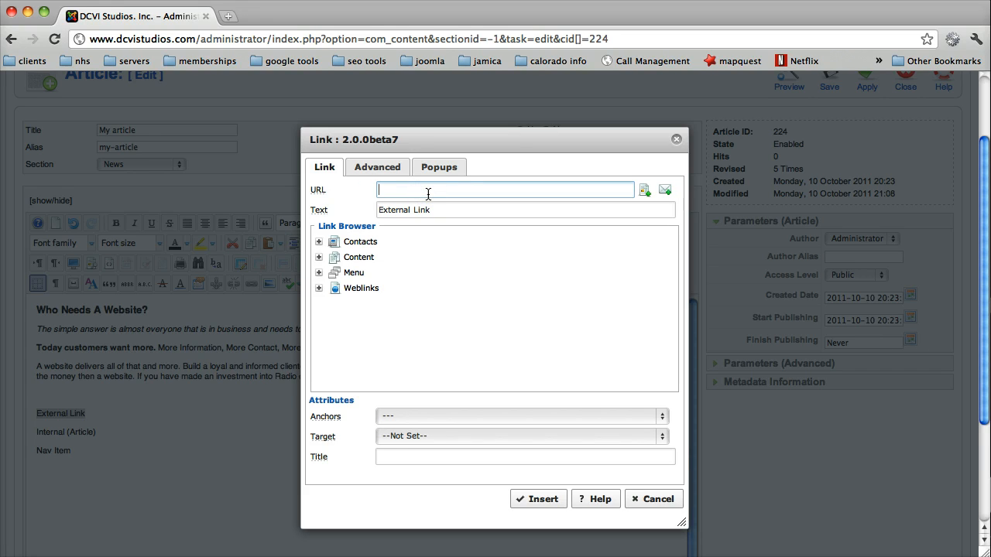
type("www")
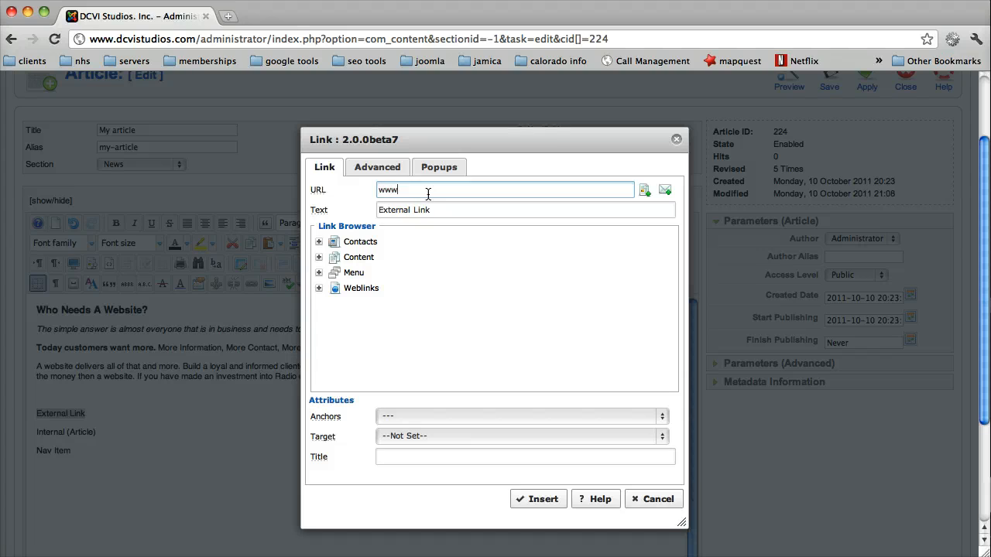
type(".myfrien")
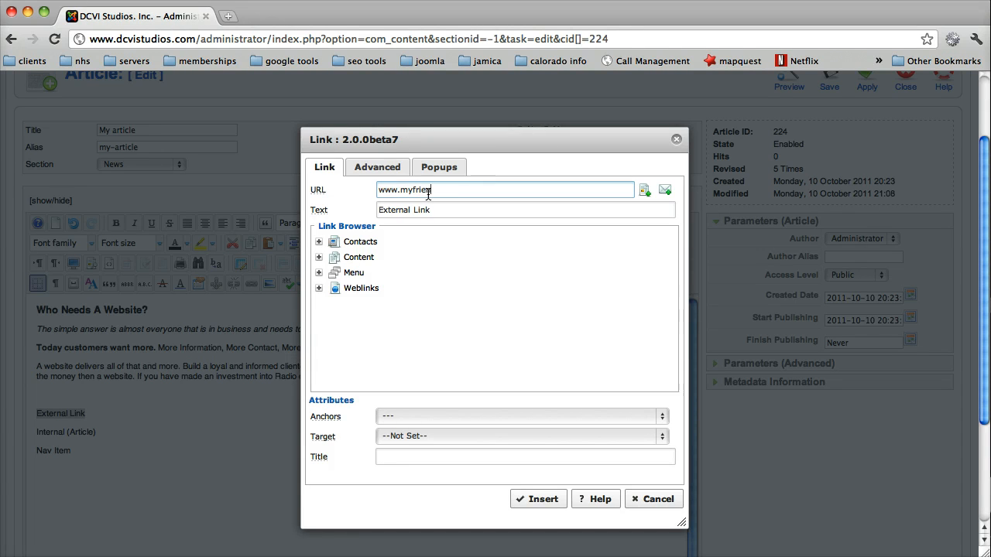
type("dswebsi")
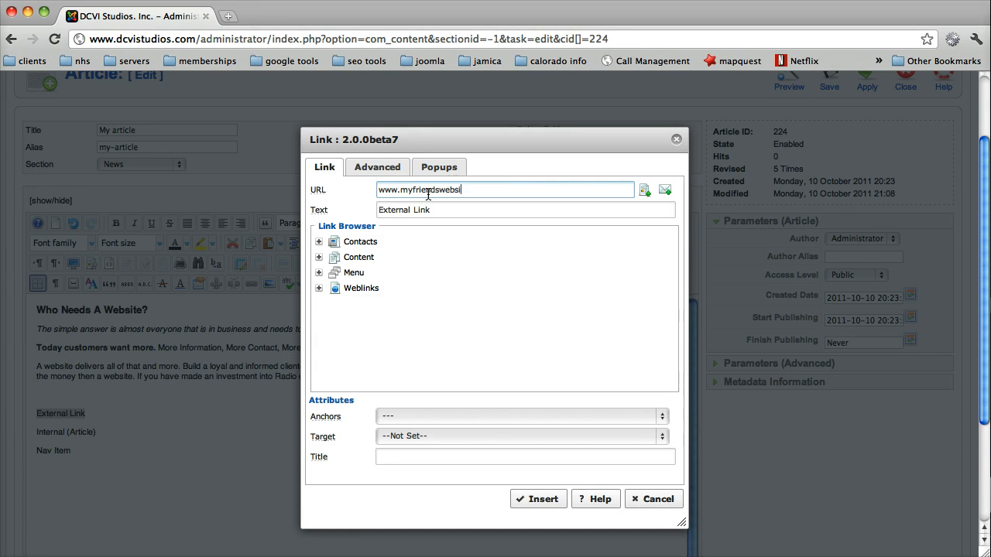
type("te.com")
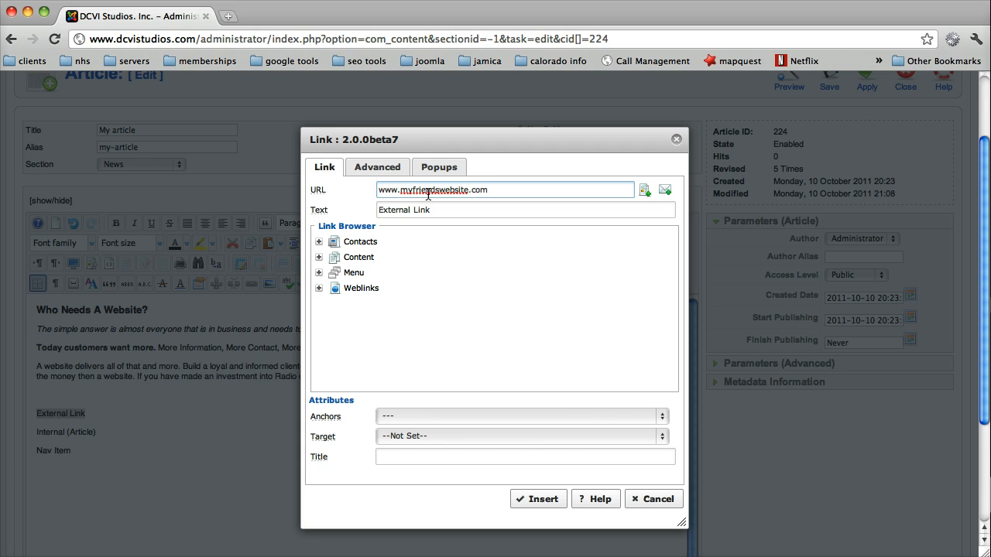
left_click(432, 211)
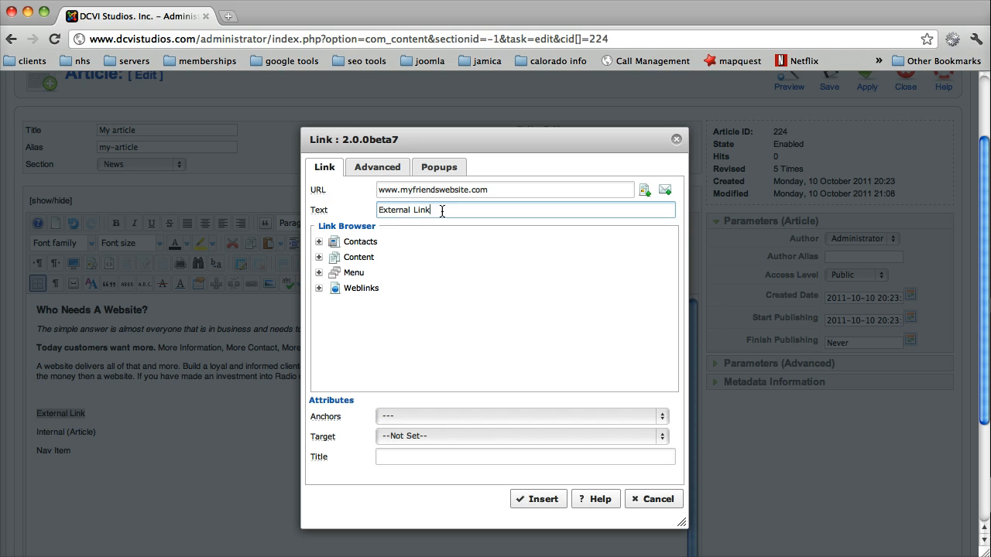
mouse_move(409, 421)
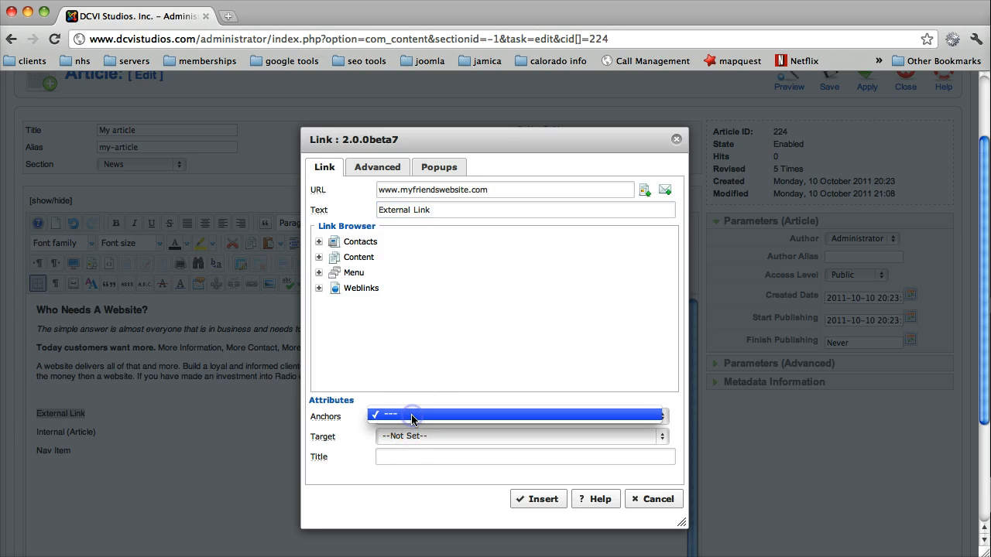
left_click(412, 416)
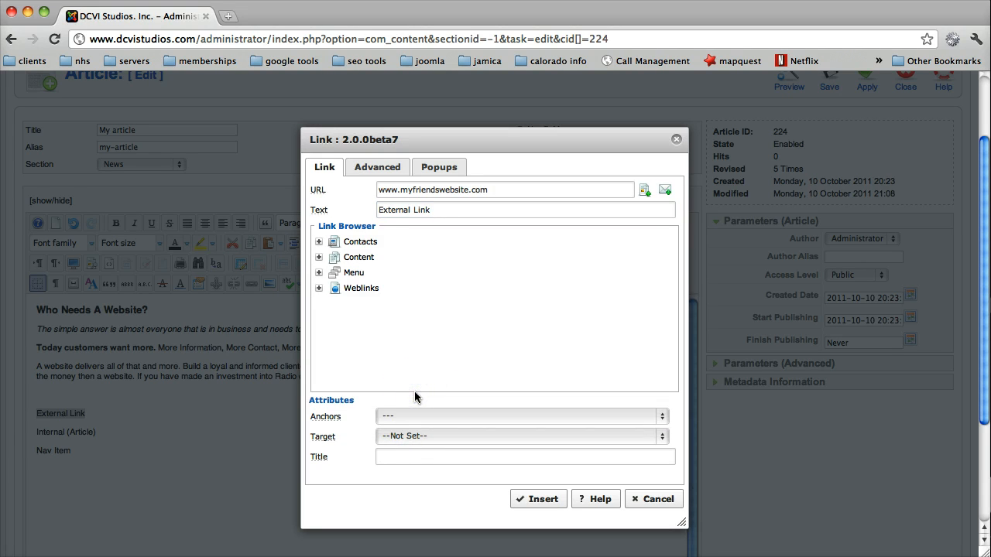
mouse_move(335, 455)
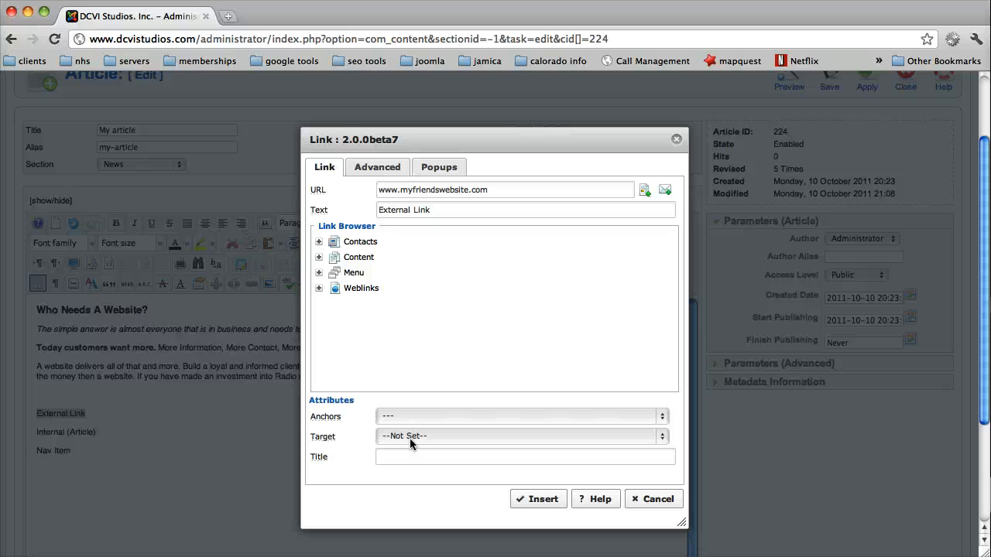
- Make the link open in a new window with the title My Friends Website
left_click(524, 437)
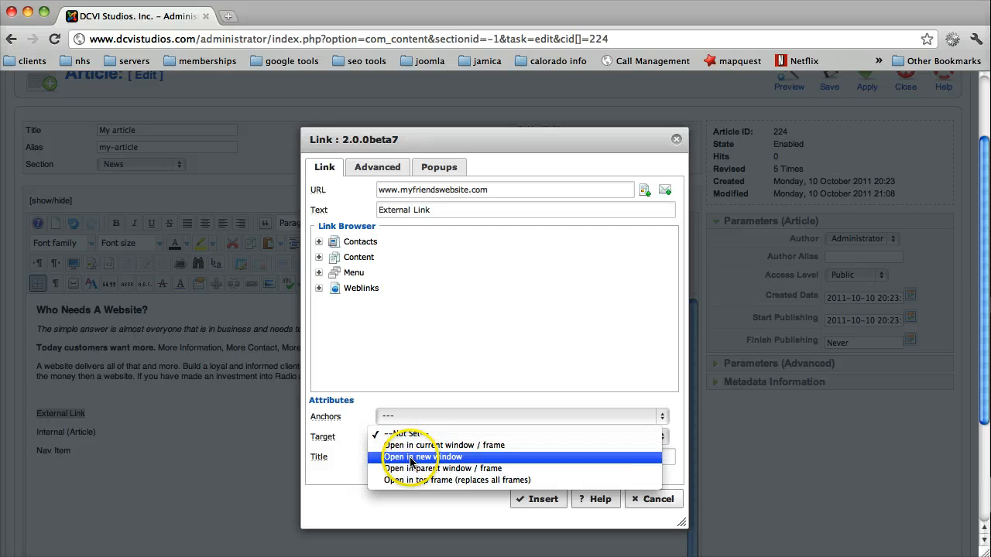
left_click(417, 457)
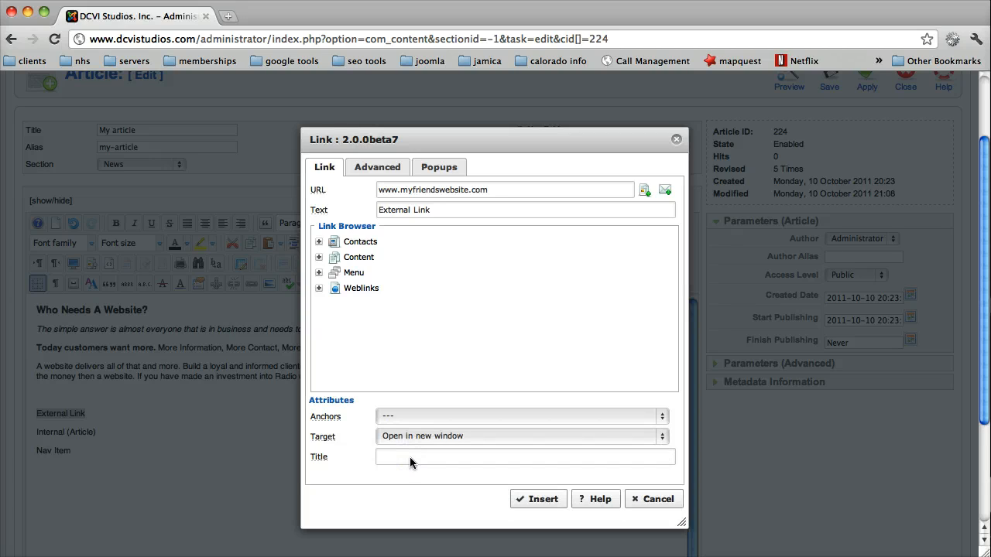
left_click(525, 457)
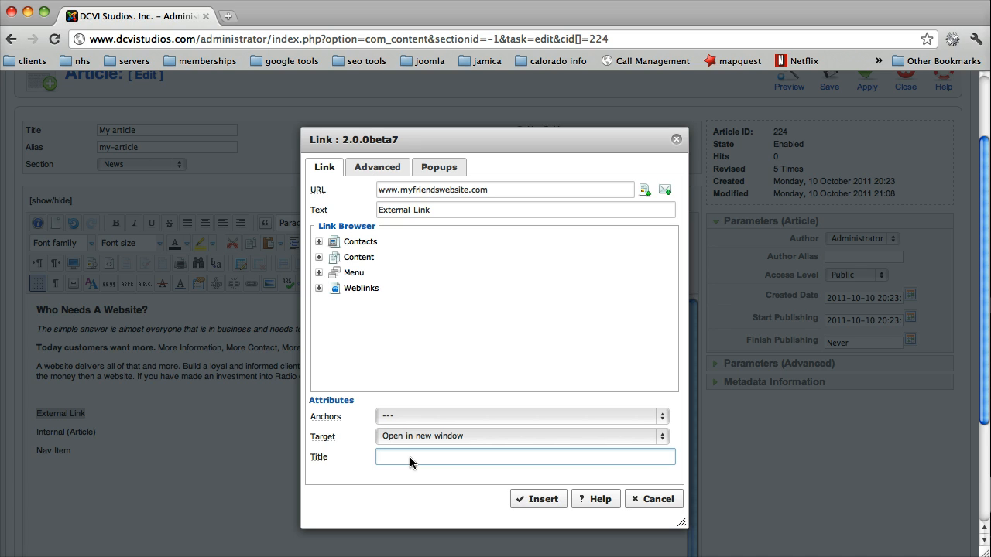
type("My Friends w")
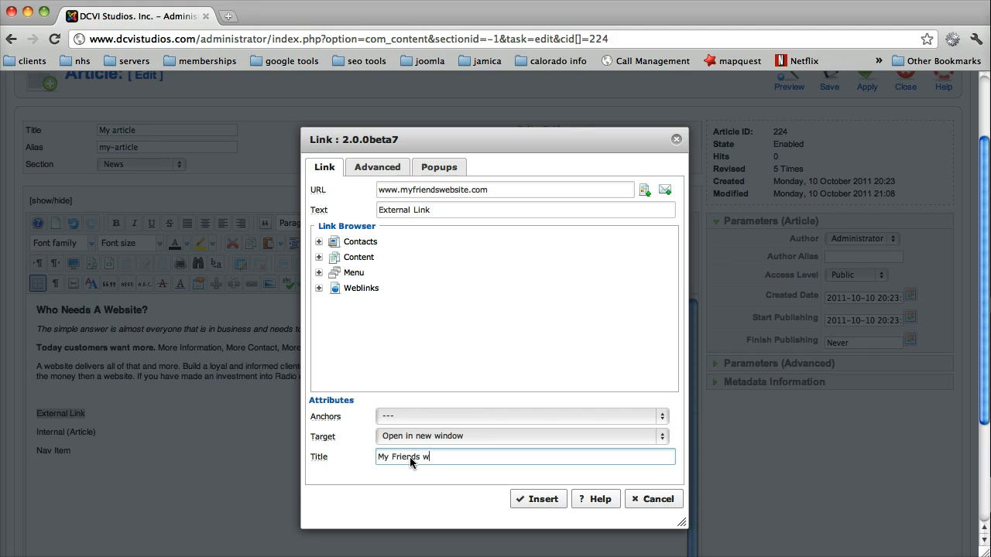
type("ebsite")
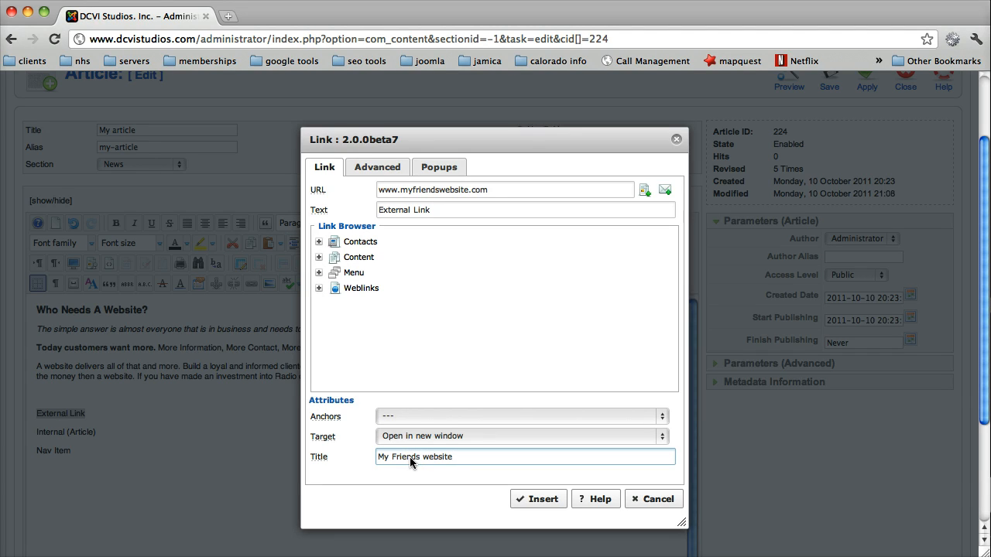
key("Backspace")
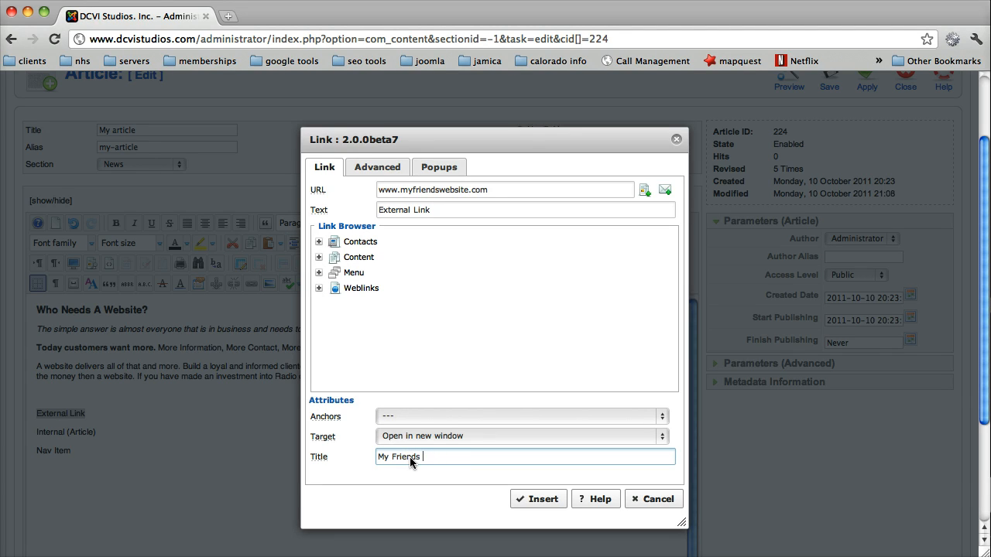
type("Web")
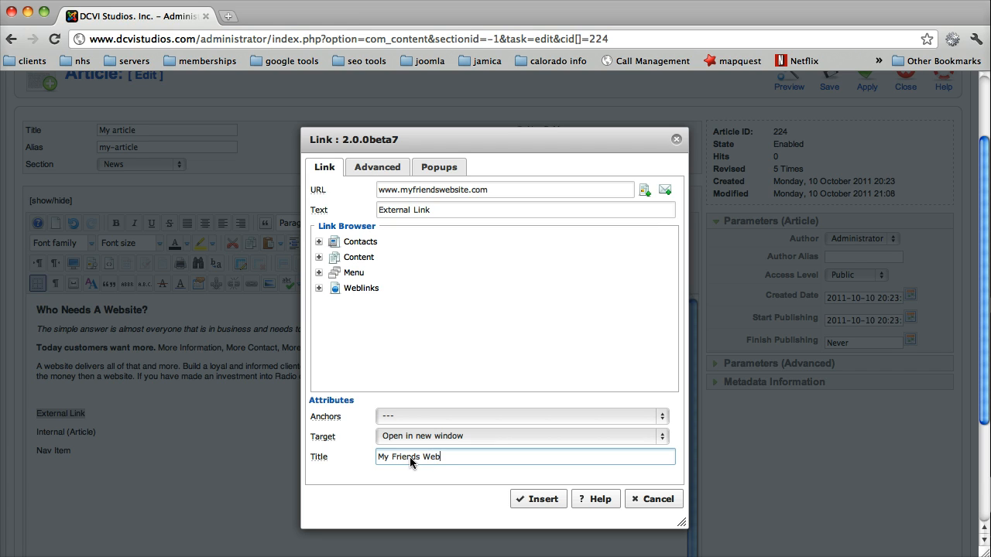
type("site")
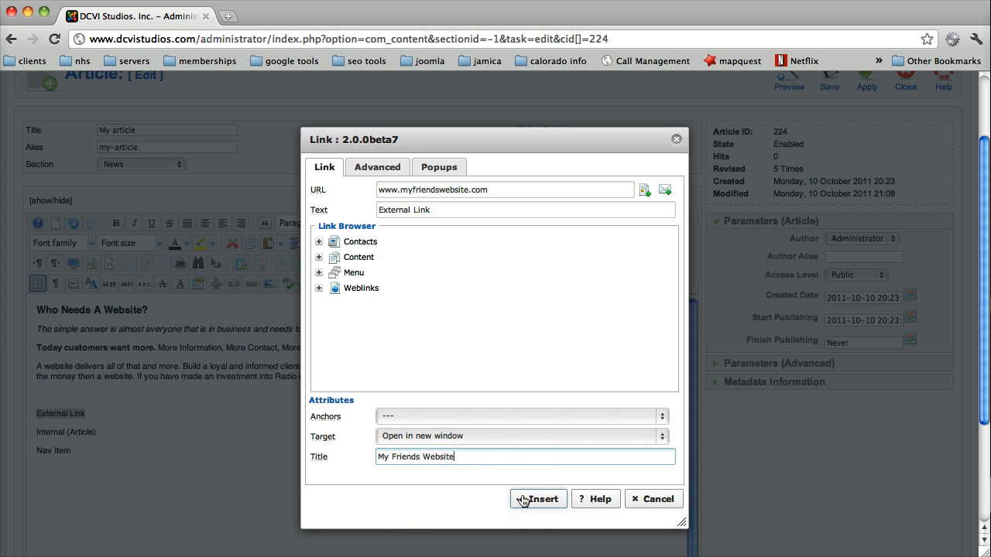
- Insert the external link and apply the article changes without leaving the editor
left_click(538, 499)
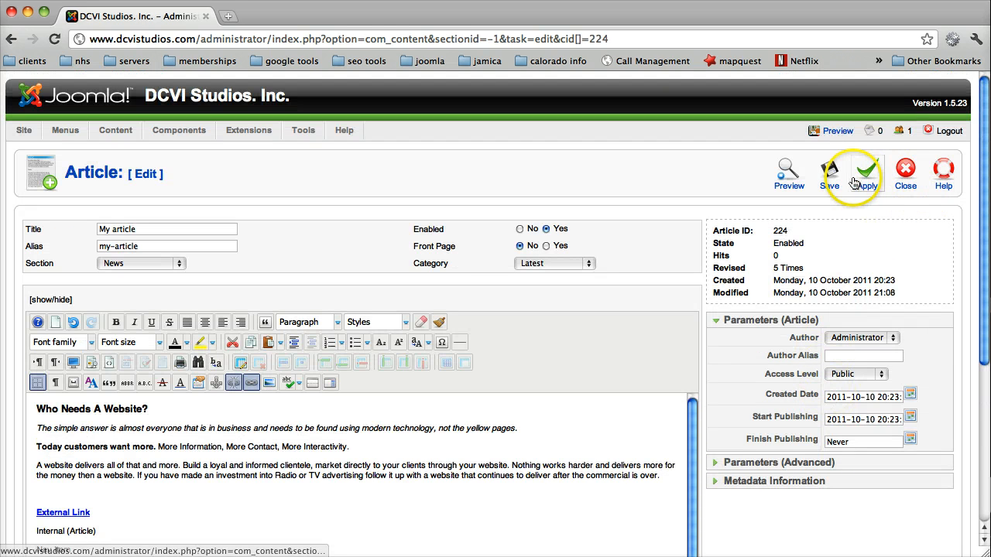
left_click(865, 172)
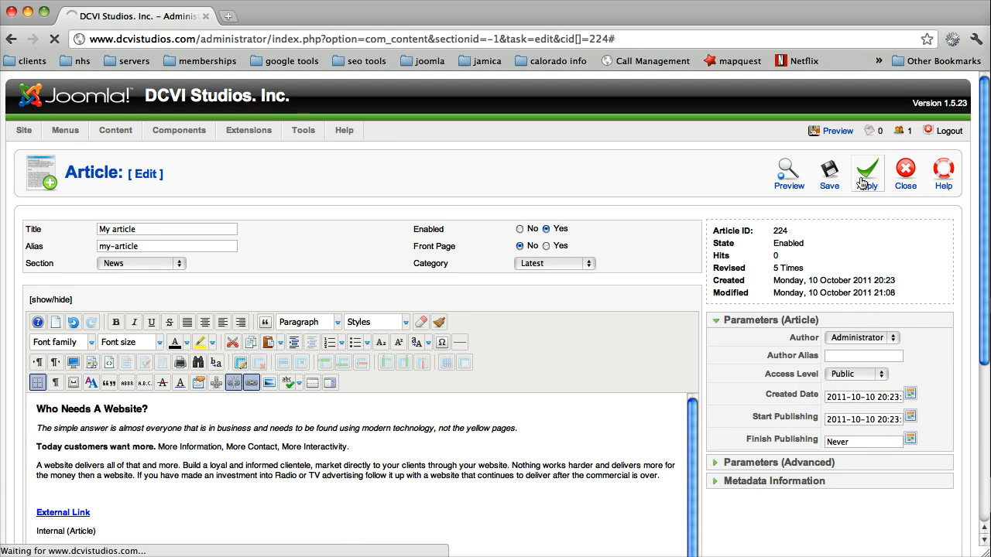
left_click(867, 170)
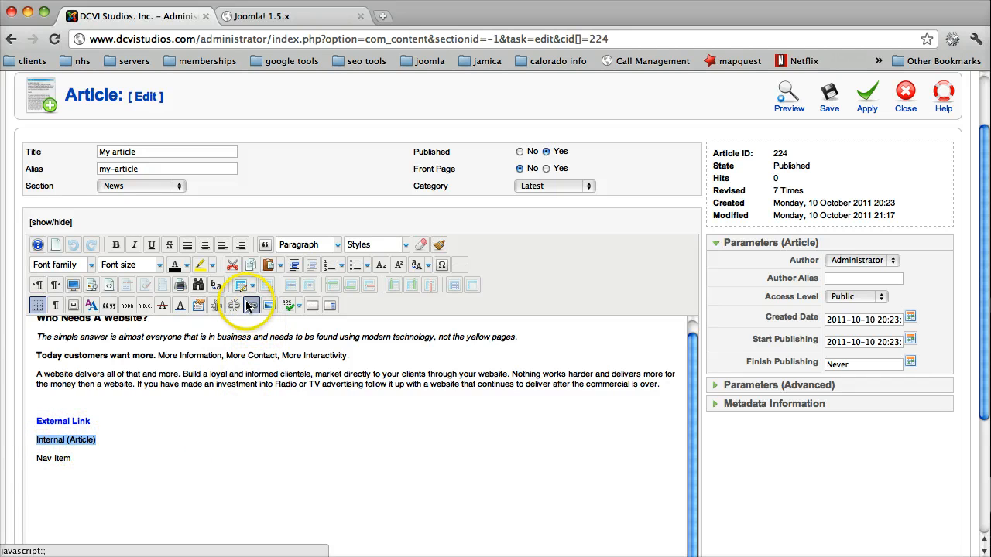
mouse_move(251, 306)
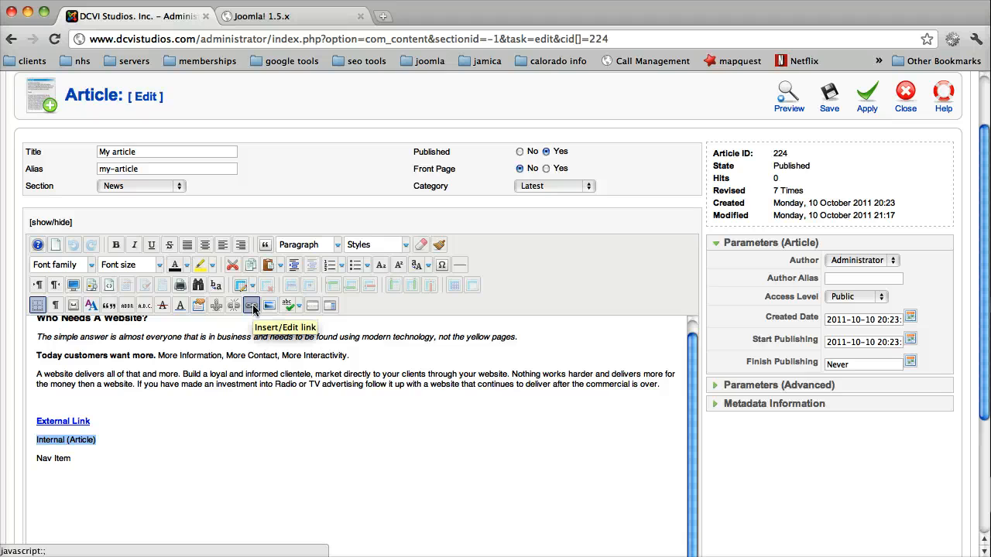
- Choose My article under Content > News > Latest as the Internal (Article) link target
left_click(251, 307)
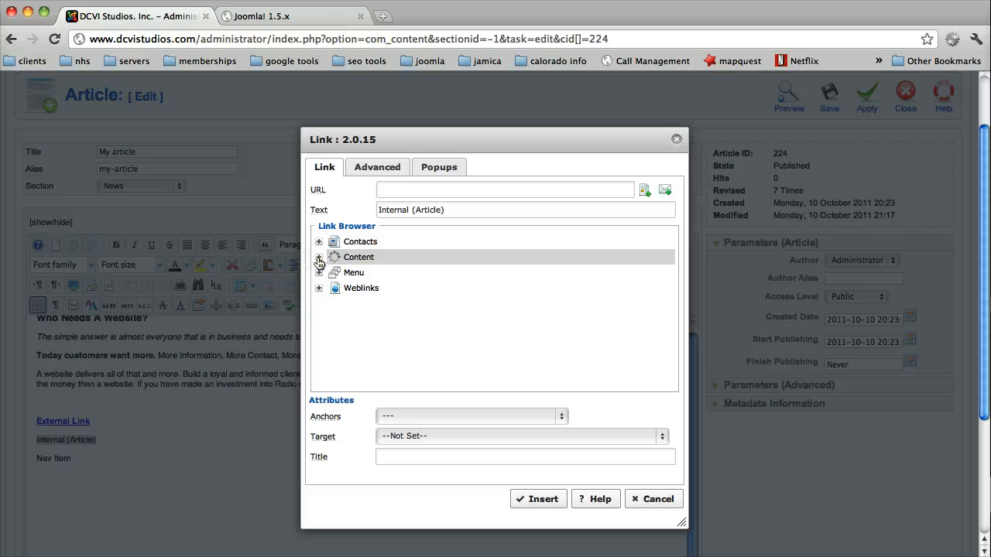
left_click(319, 257)
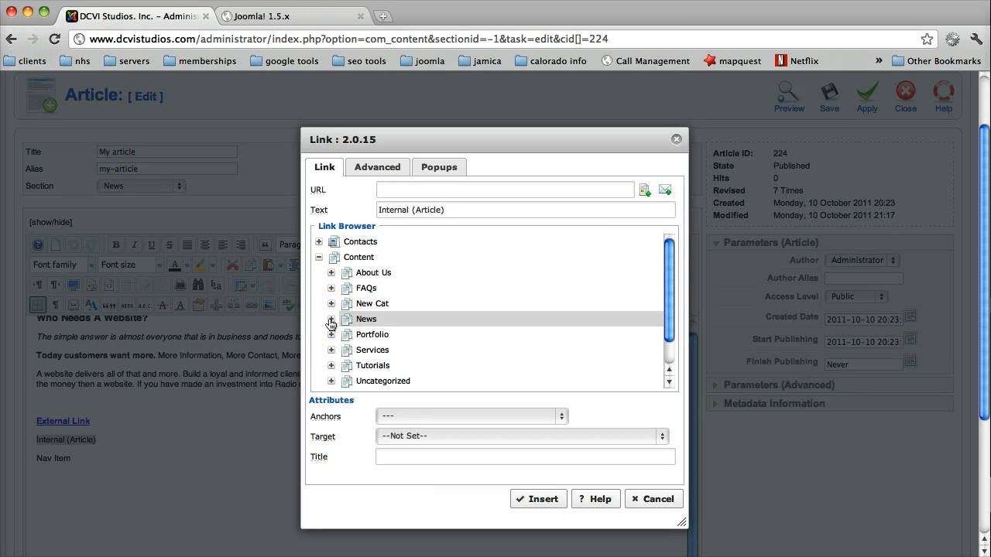
left_click(332, 323)
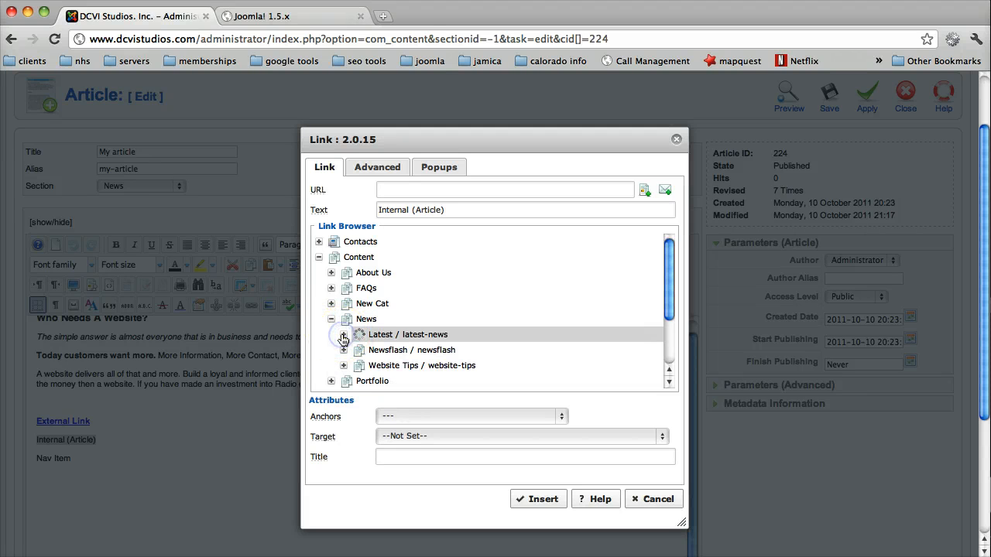
left_click(344, 340)
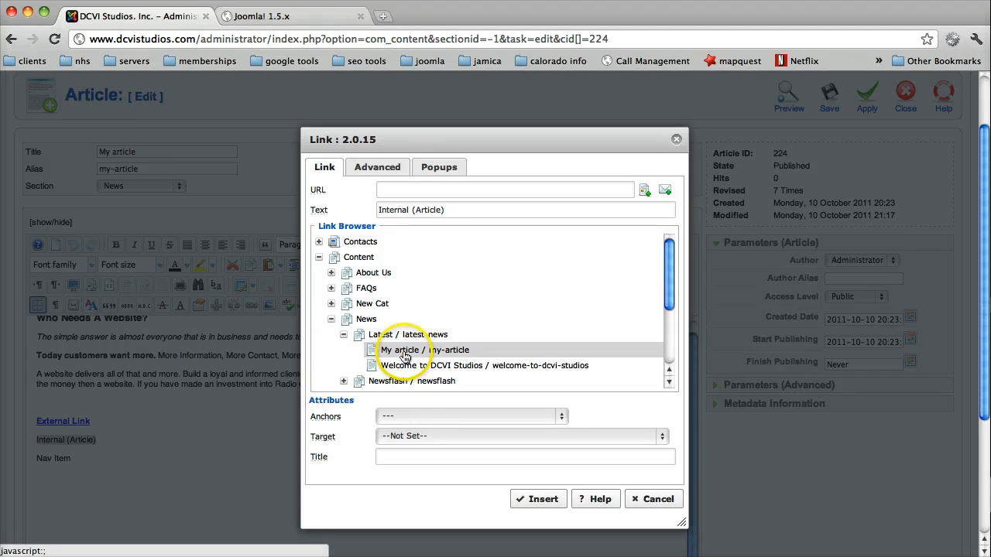
left_click(405, 350)
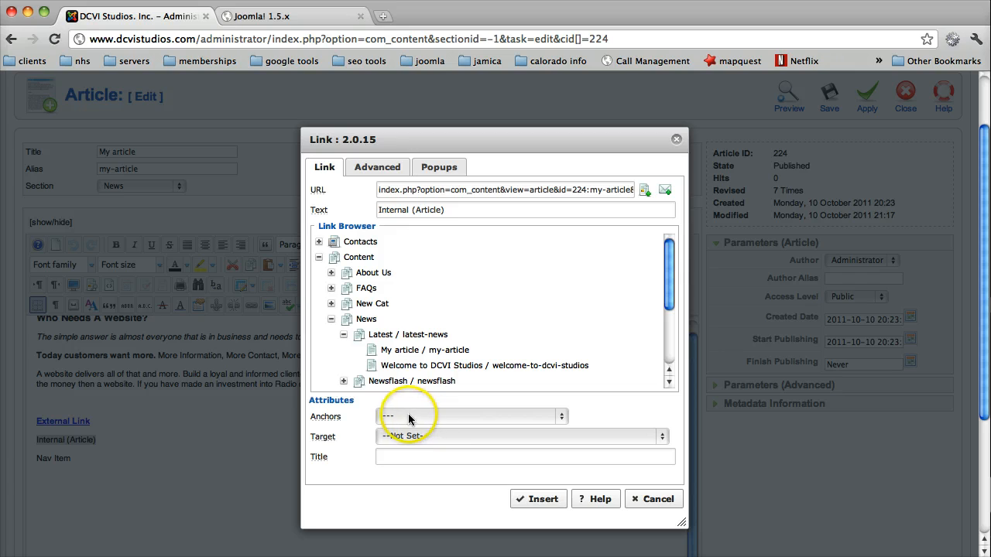
mouse_move(399, 443)
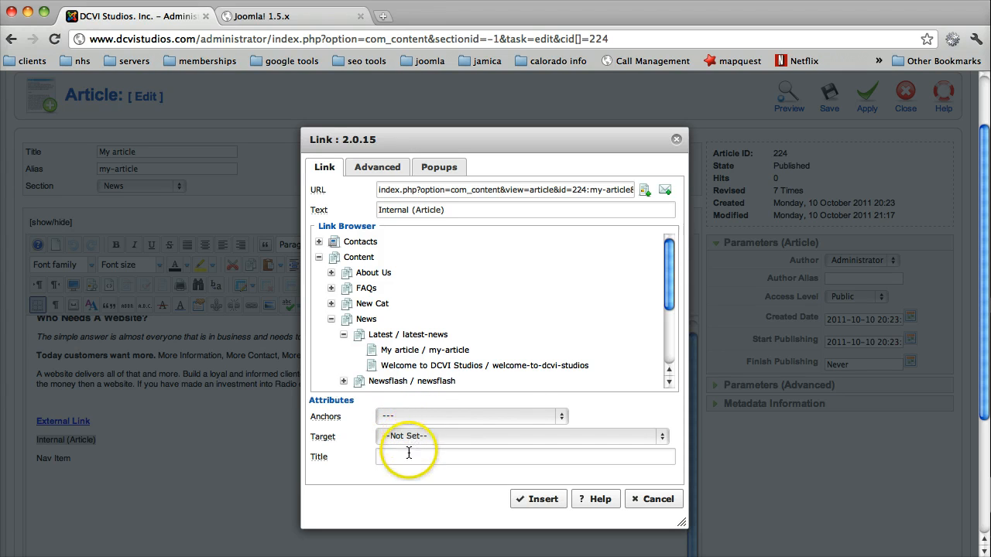
- Title the link Internal Link (Article) and insert it into the article
left_click(408, 457)
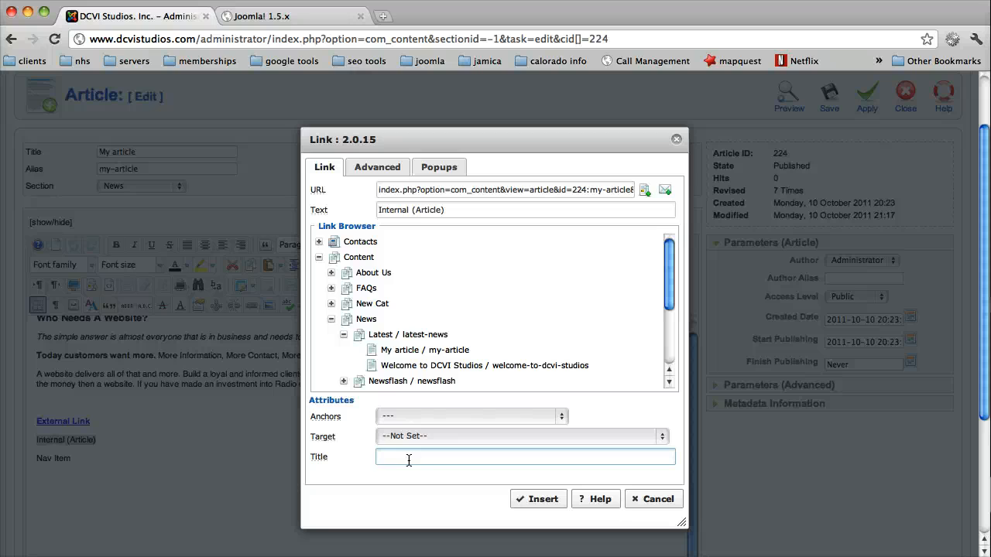
type("Internal Link (Article")
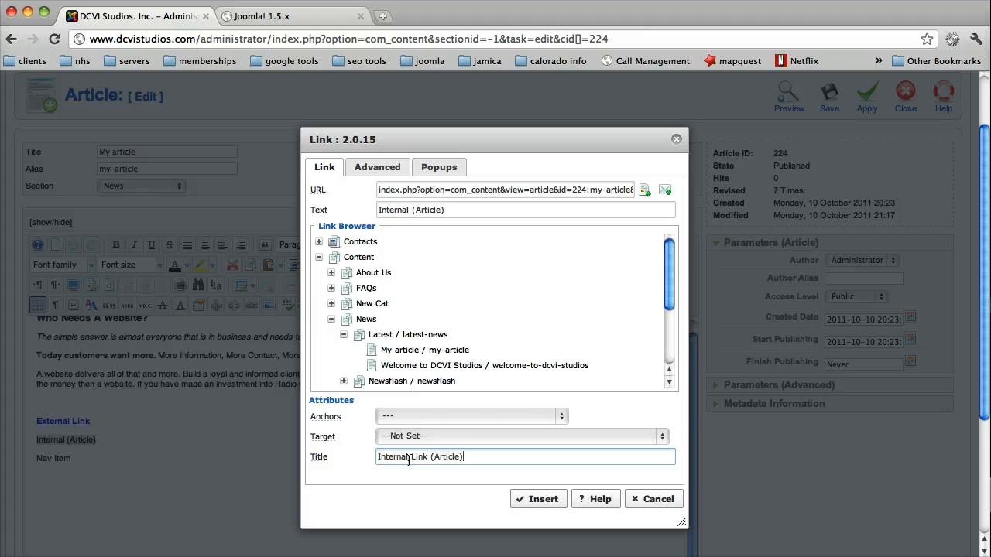
left_click(537, 498)
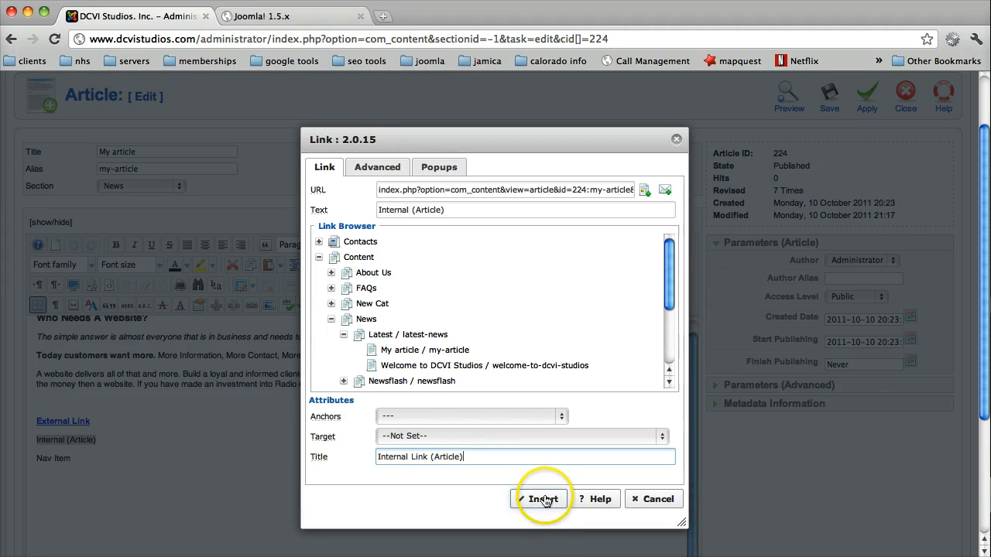
- Apply the article so both links are saved and return to the editor body
left_click(542, 499)
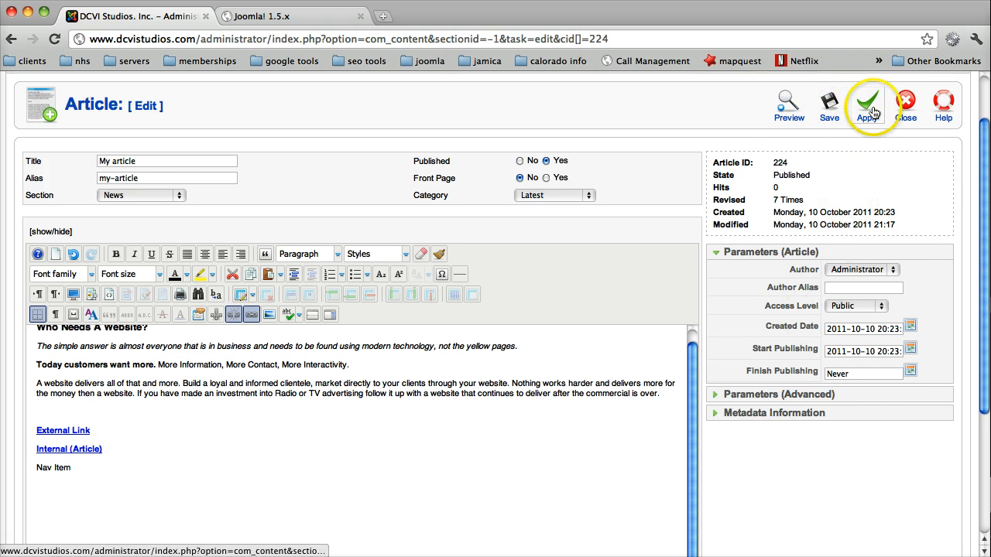
left_click(867, 102)
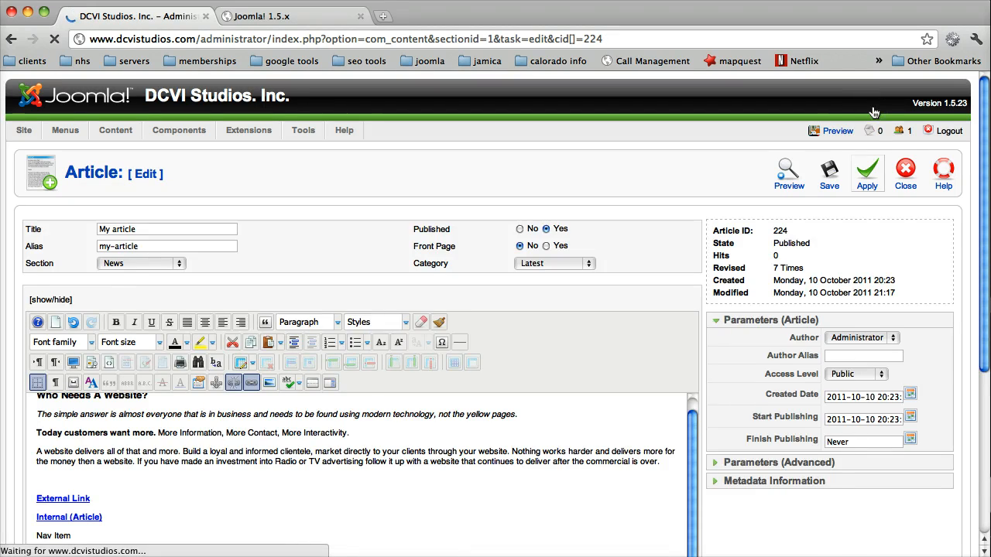
left_click(867, 167)
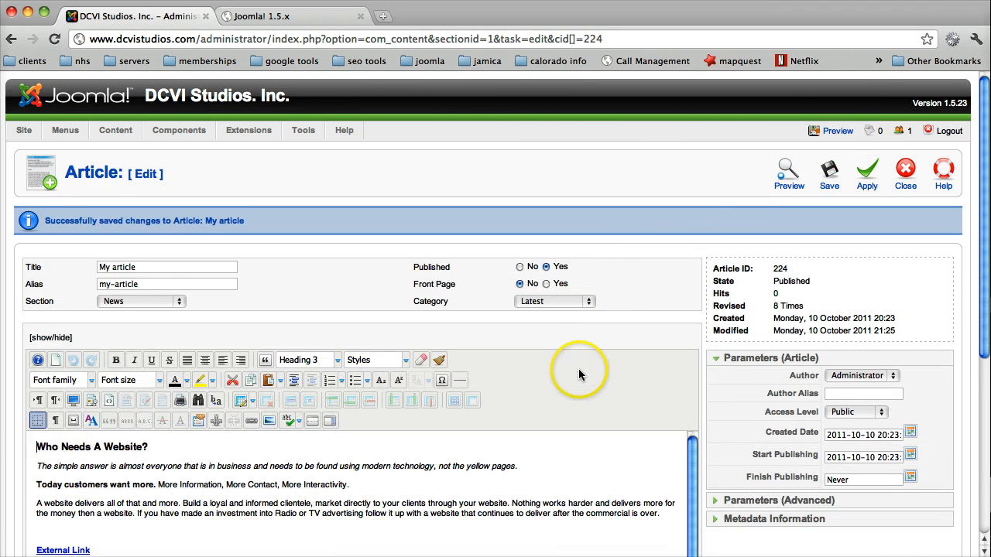
scroll("down", 3)
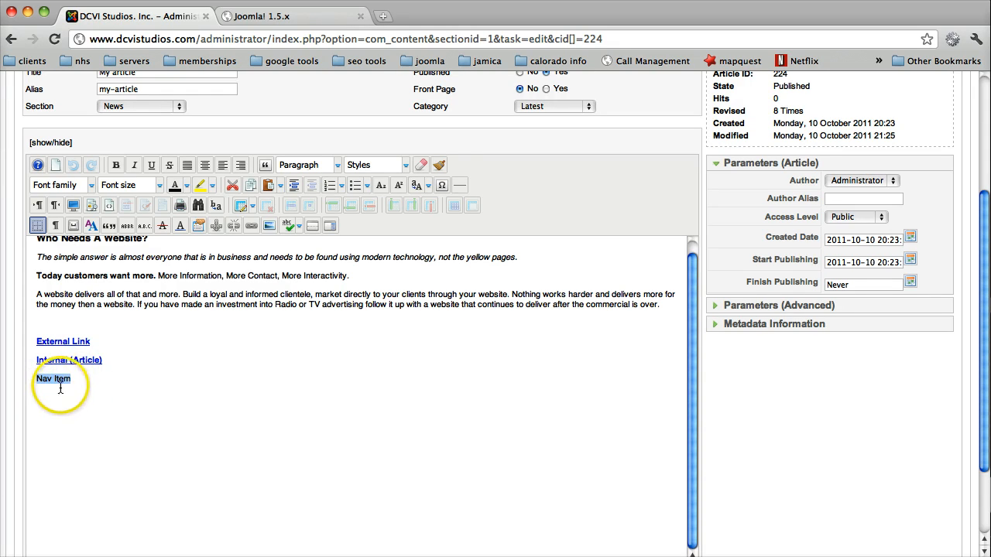
- Link the Nav Item text to the Portfolio item of the Main Menu
double_click(49, 374)
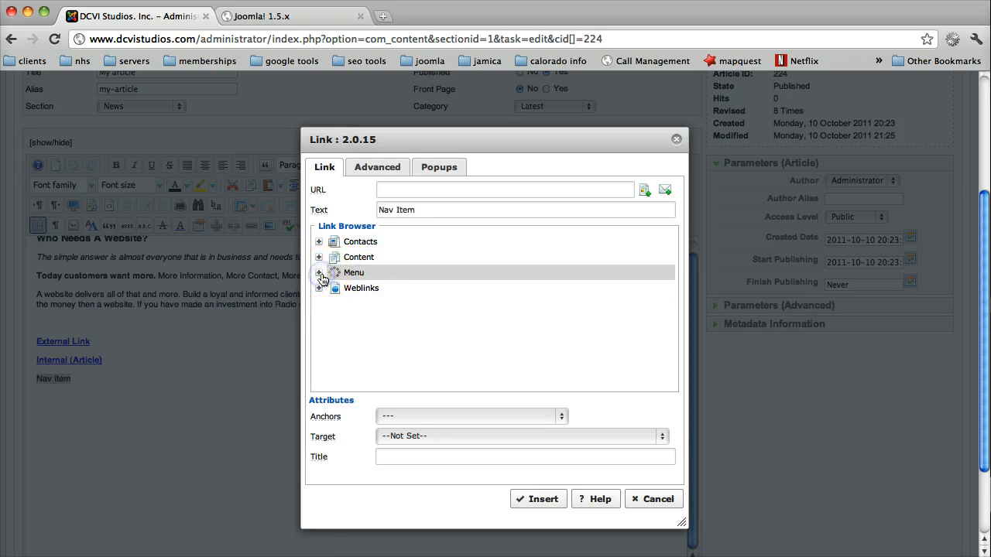
left_click(319, 272)
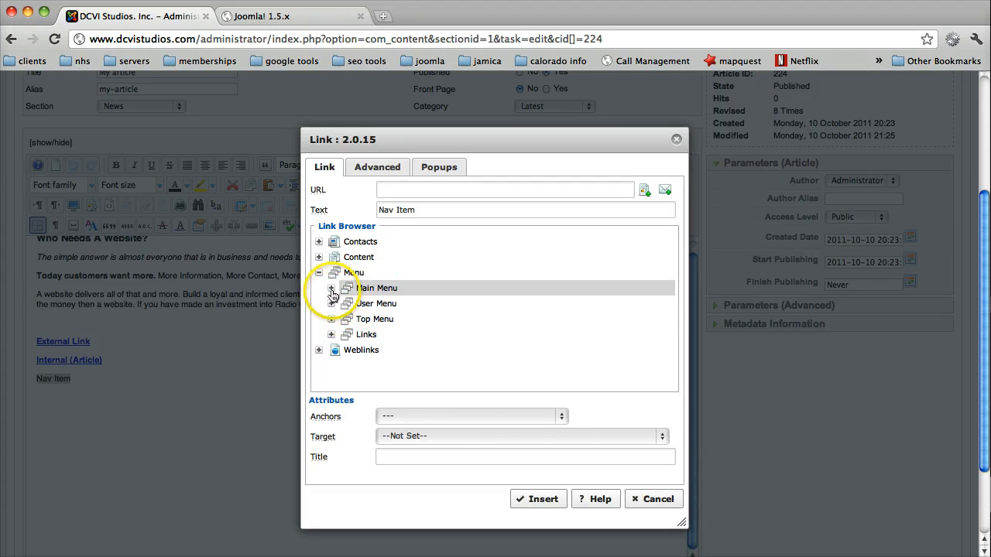
left_click(331, 289)
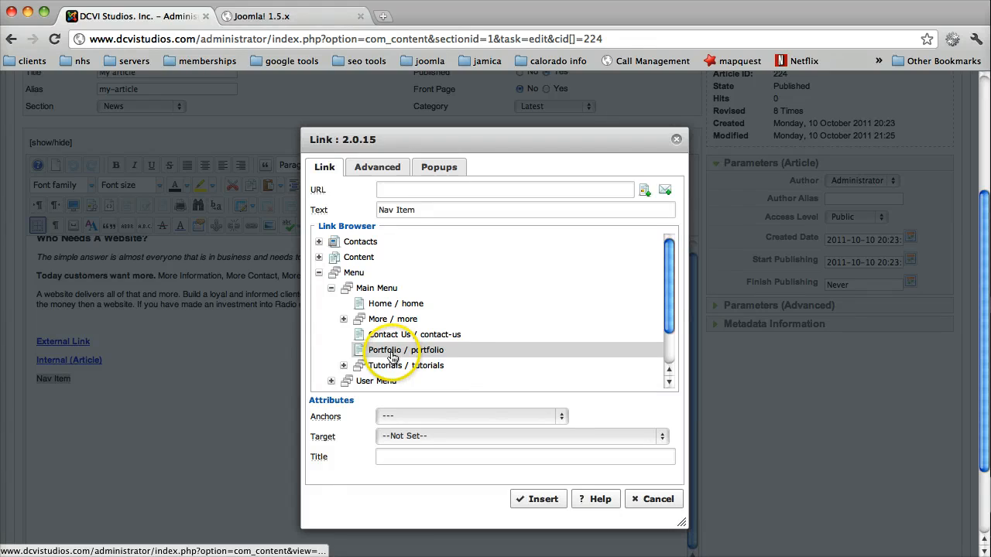
left_click(391, 350)
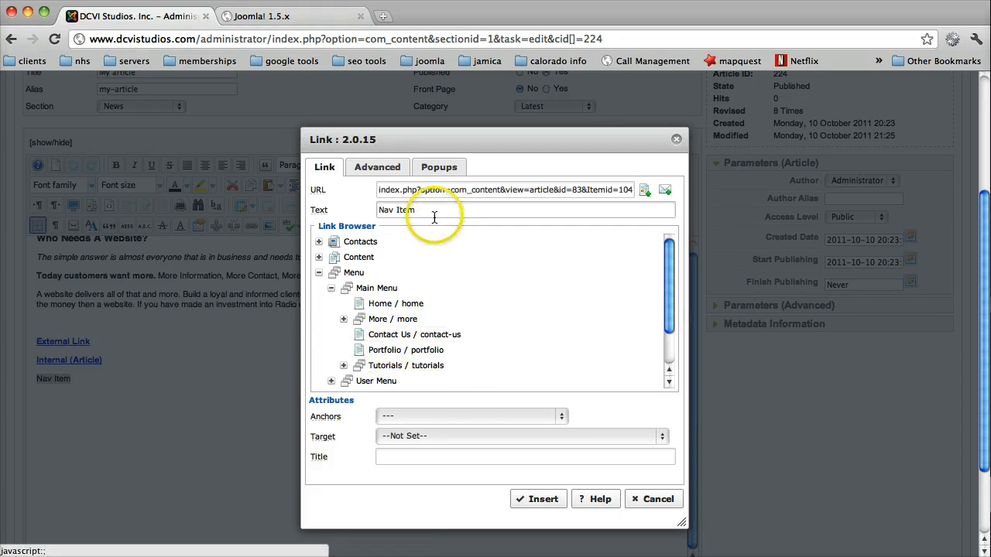
mouse_move(469, 193)
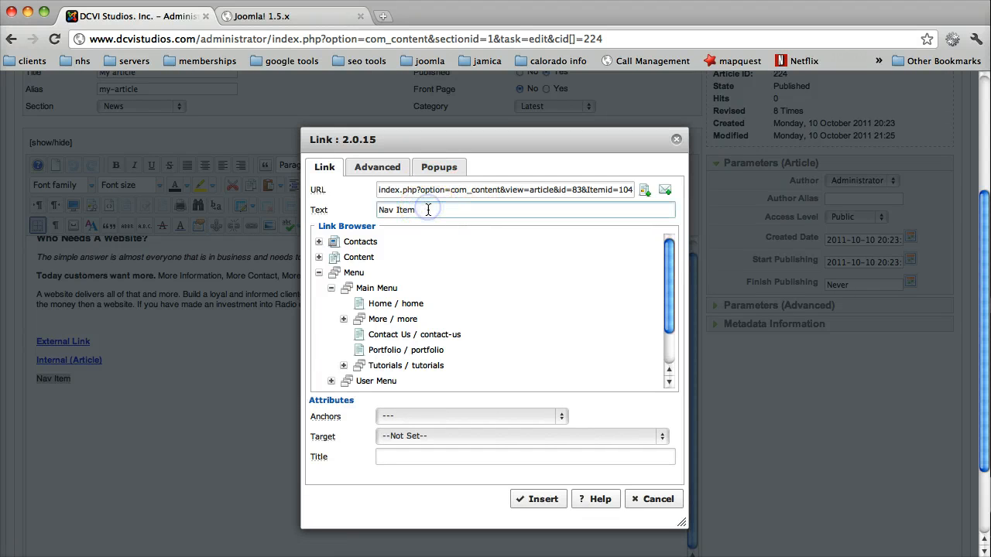
- Set the link text to Link To Portfolio and title to Link to DCVI Studios Portfolio
double_click(397, 209)
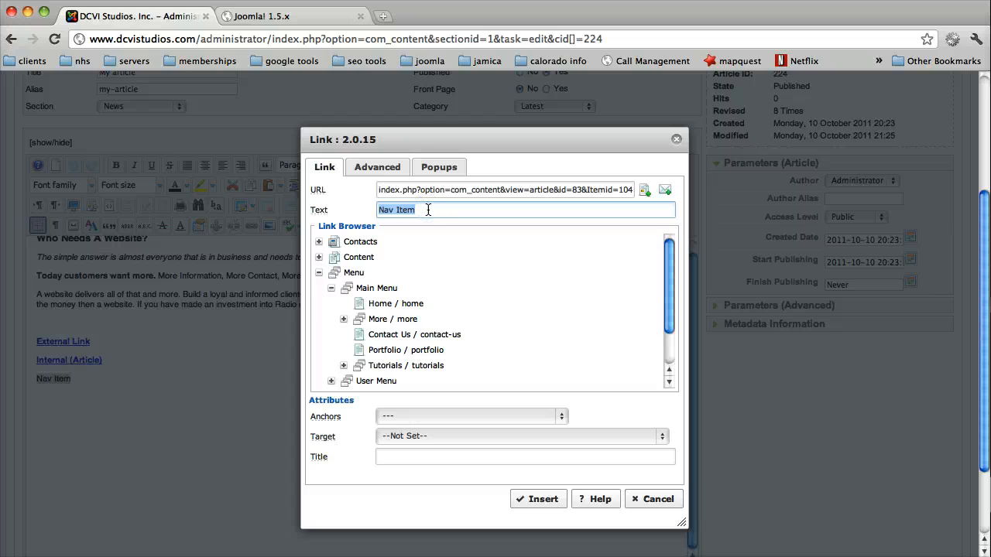
type("Link gto")
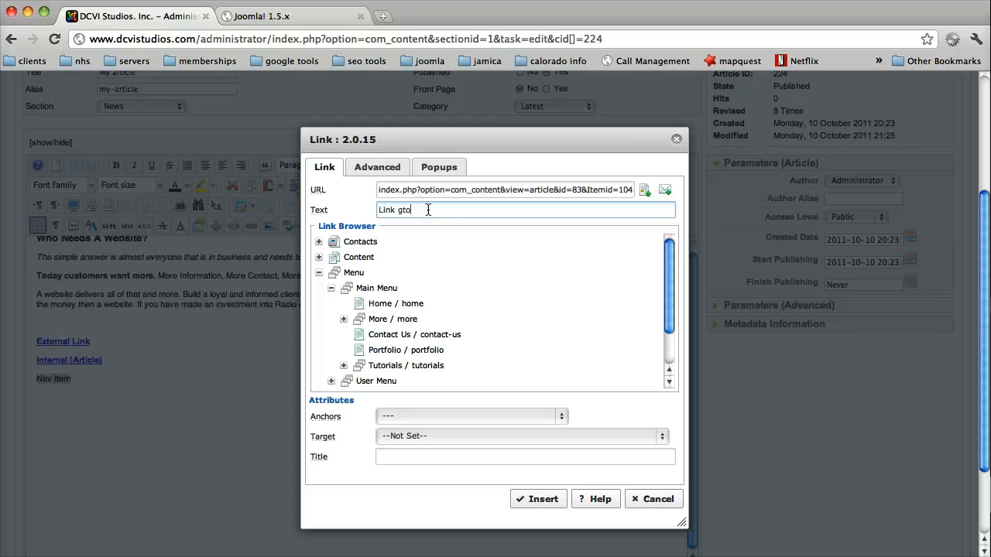
key("BackSpace")
type("To Po")
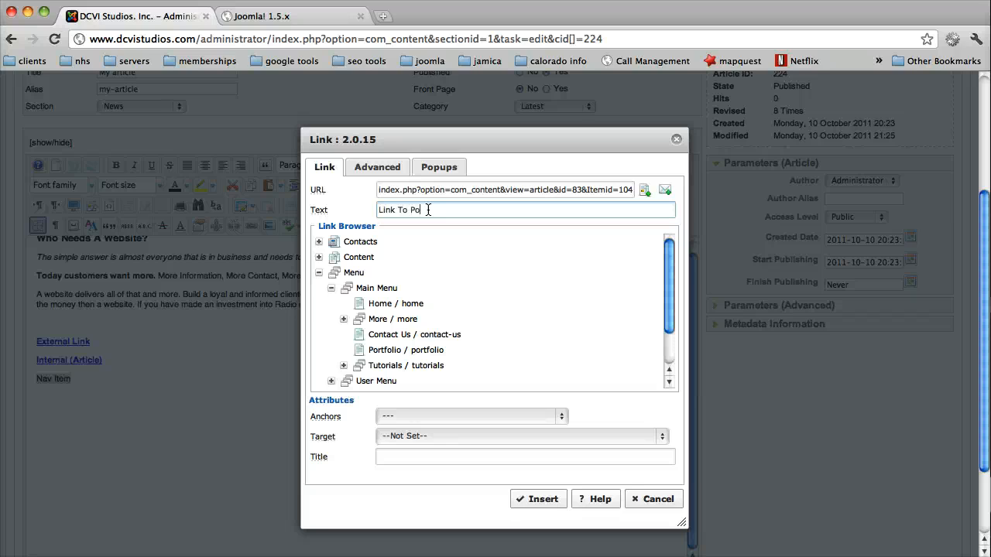
type("rtfolio")
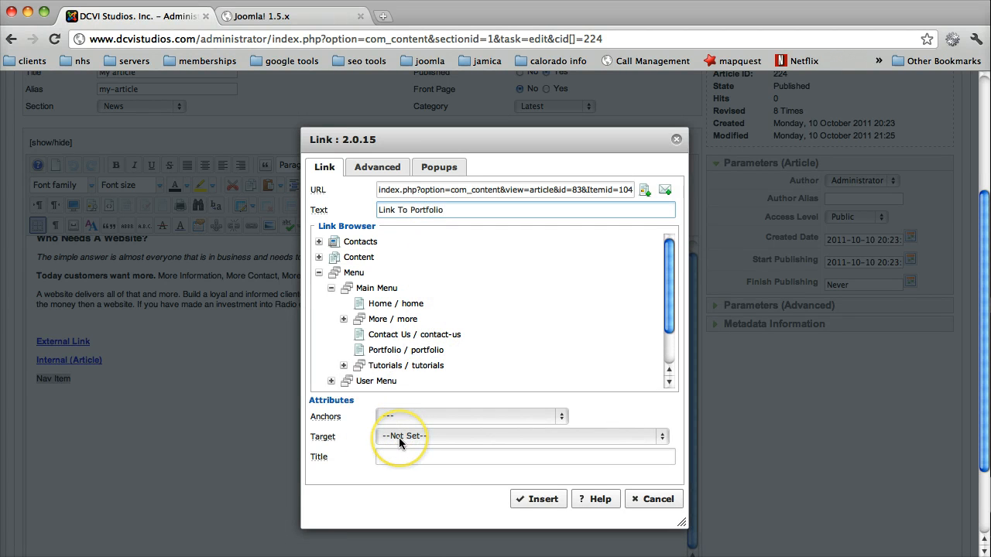
left_click(524, 457)
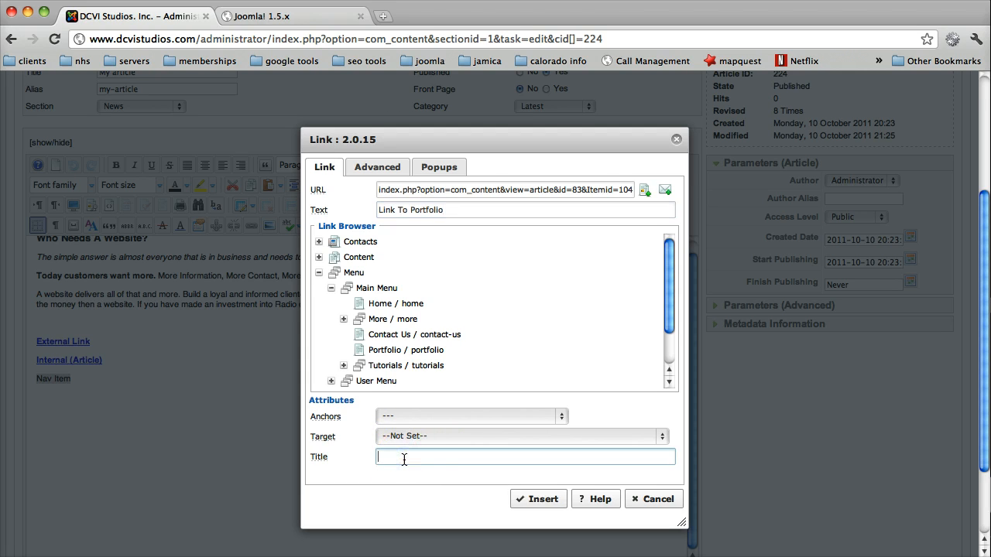
type("Link to D")
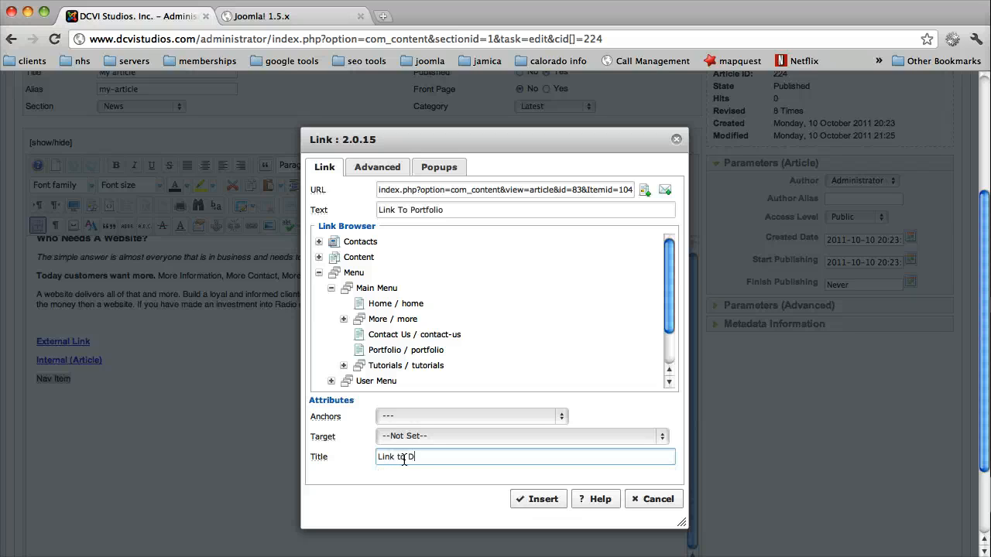
type("CVI Studios P")
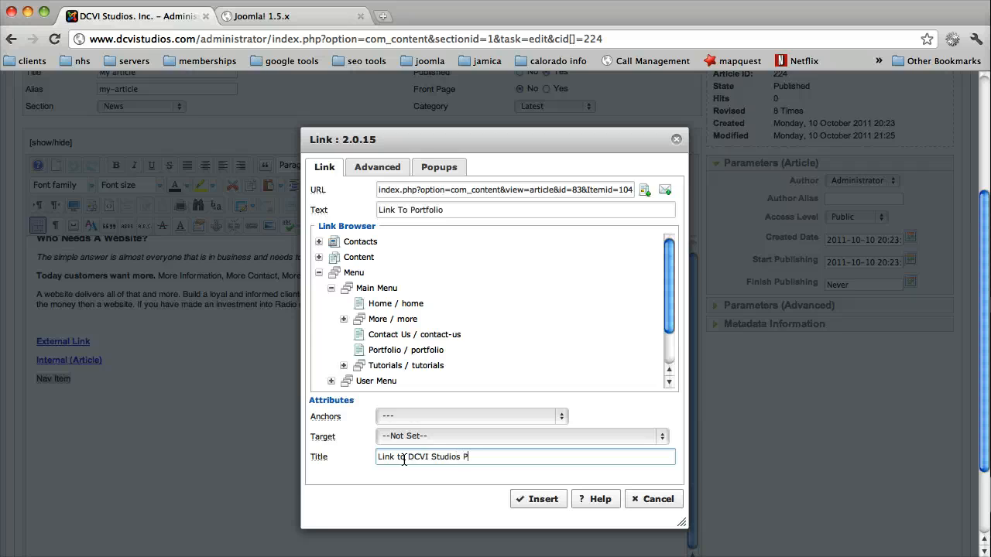
type("ortfolio")
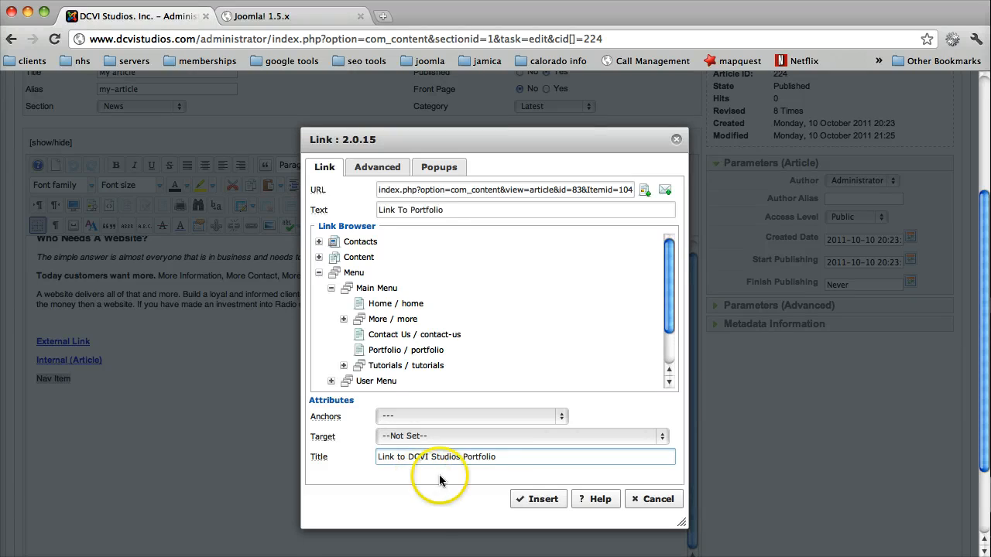
left_click(525, 457)
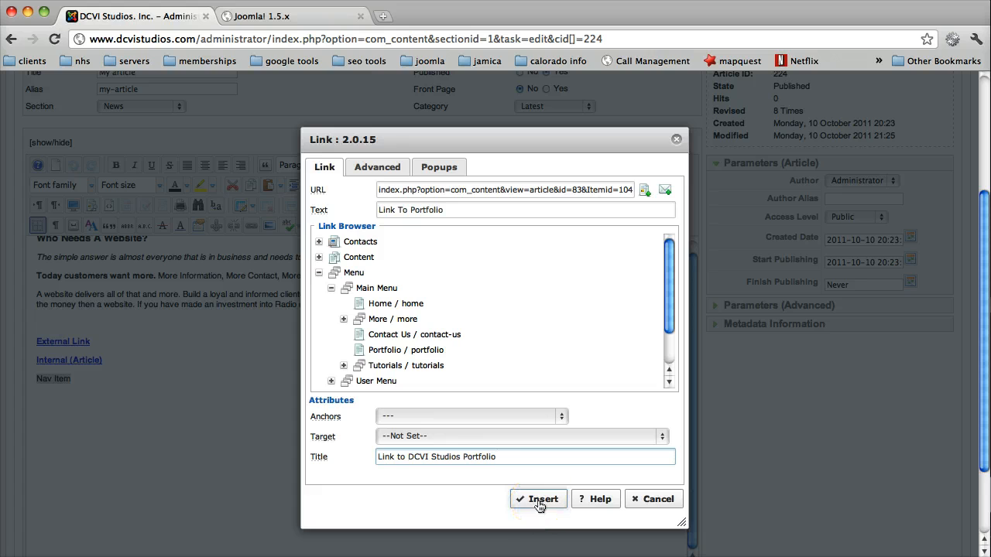
- Insert the portfolio menu-item link as the article's third link
left_click(537, 498)
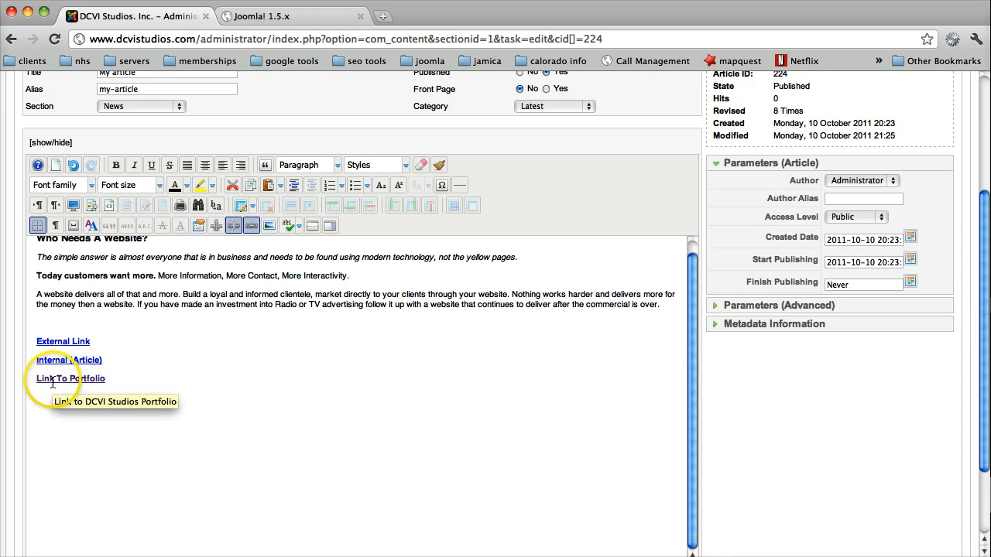
mouse_move(81, 387)
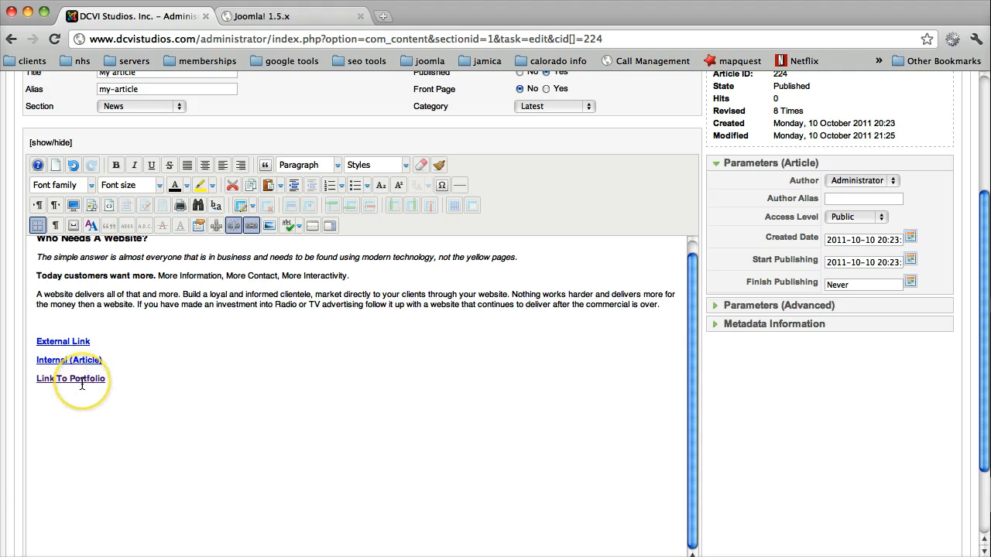
mouse_move(71, 380)
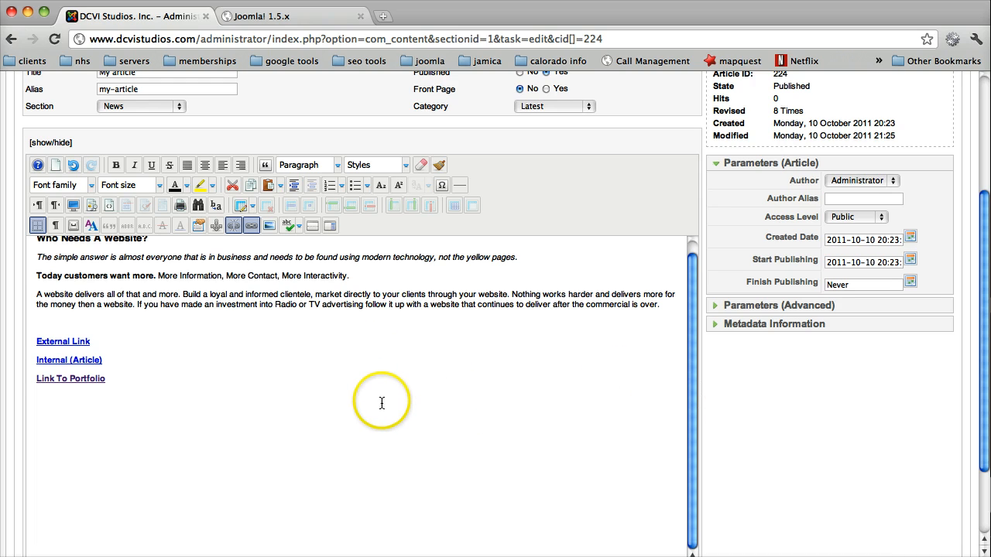
mouse_move(362, 383)
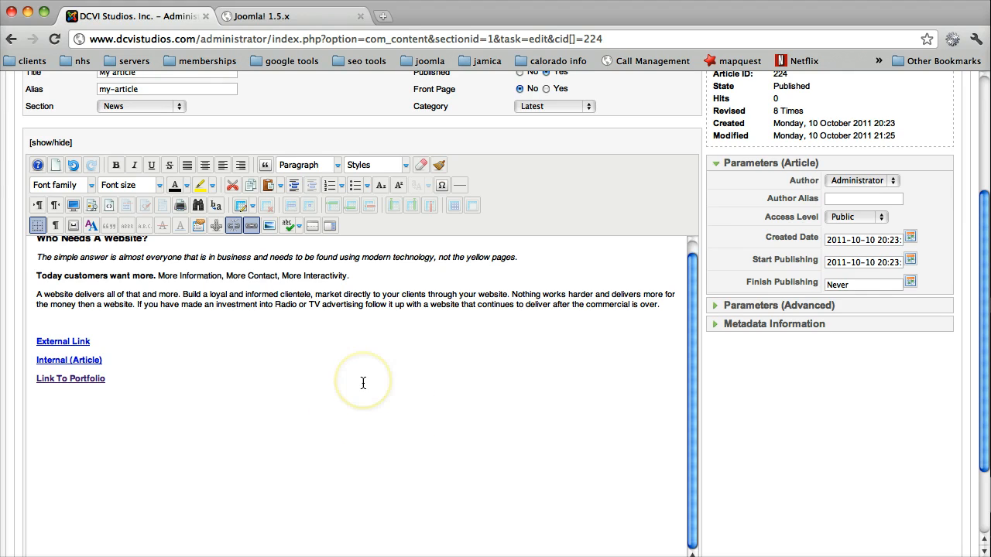